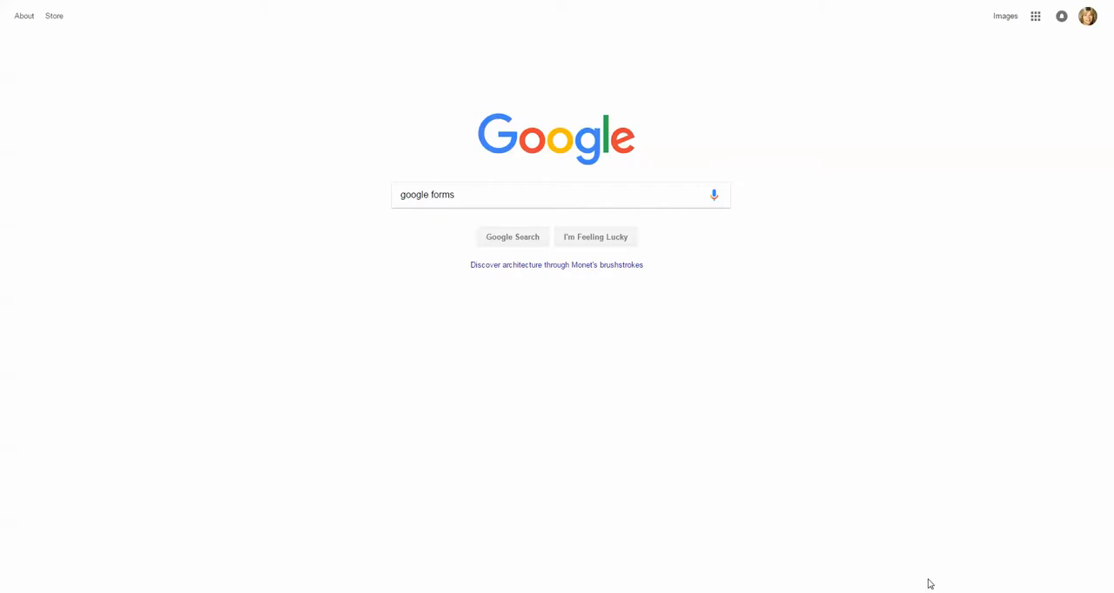
pyautogui.moveTo(486, 174)
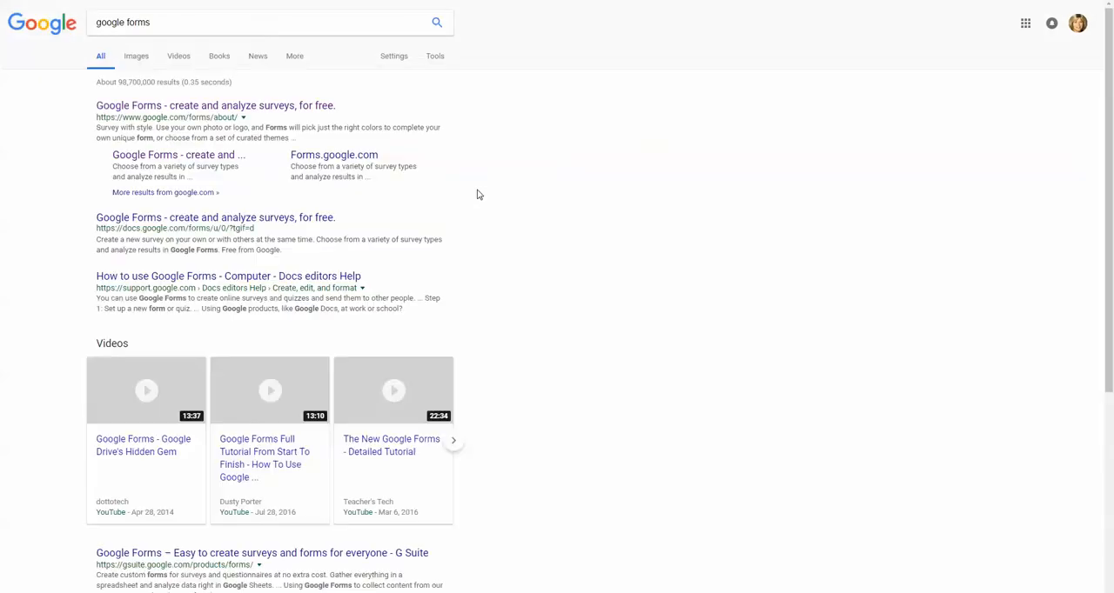
# Go to the Google Forms start page from the 'google forms' search results.
pyautogui.click(216, 105)
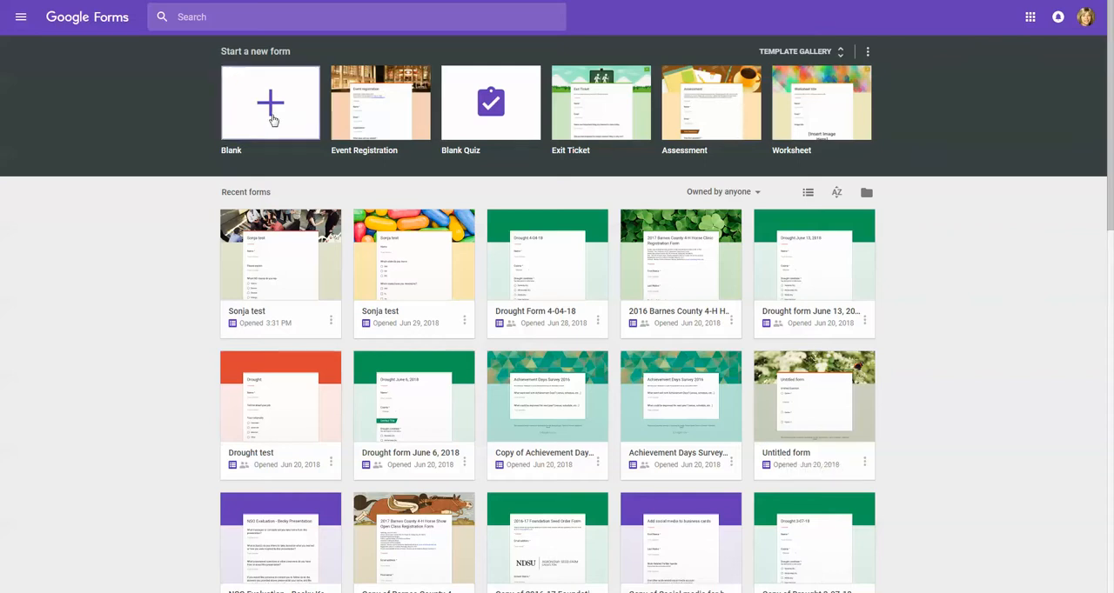
# Create a new blank form titled 'sonja test'.
pyautogui.click(270, 103)
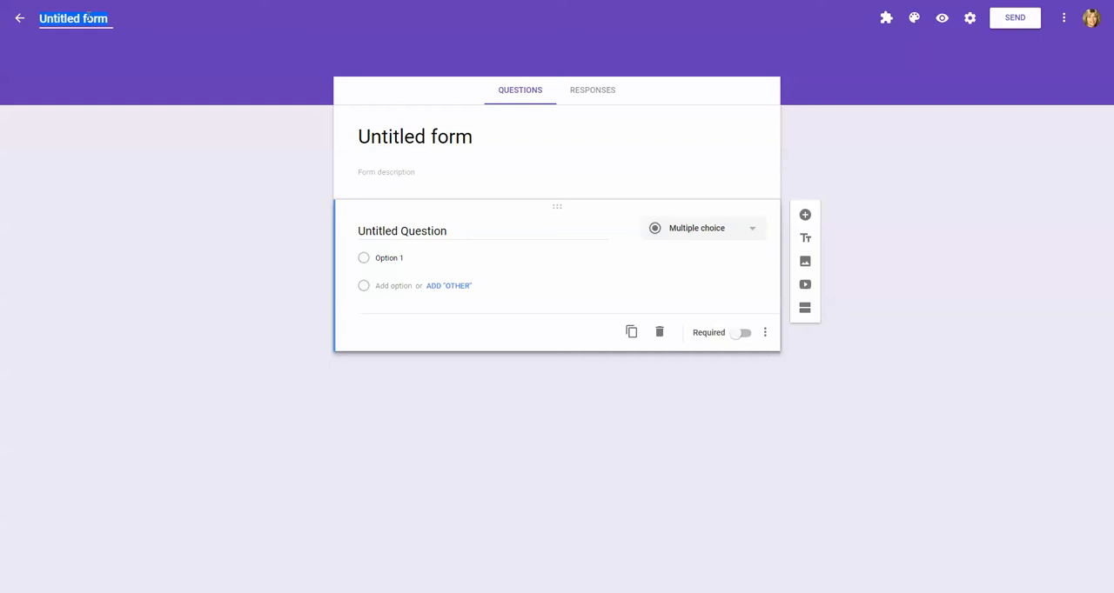
pyautogui.write('sonja test')
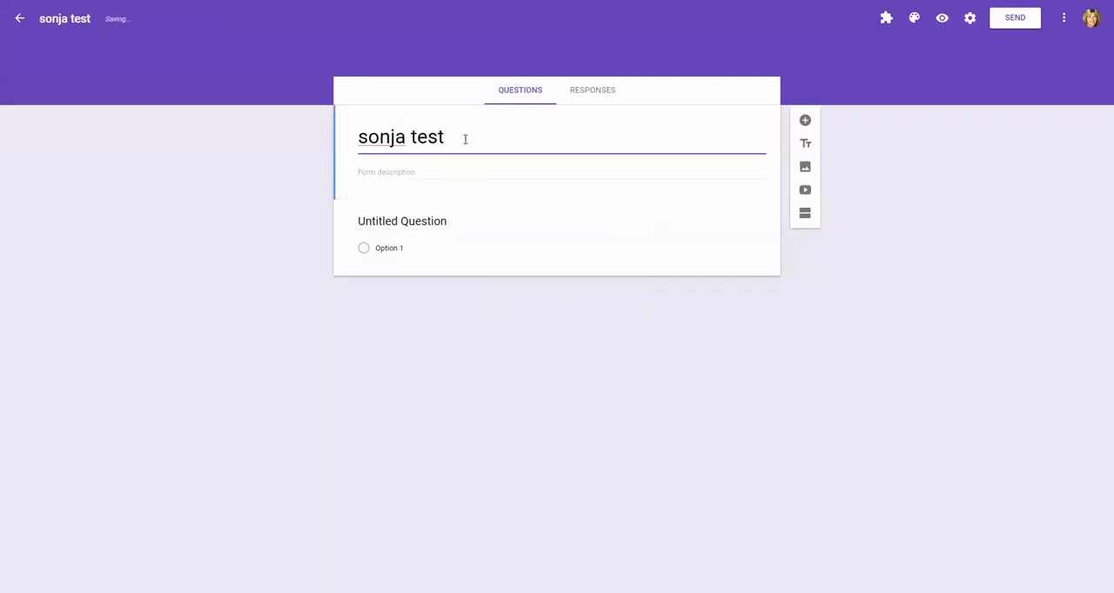
pyautogui.tripleClick(401, 136)
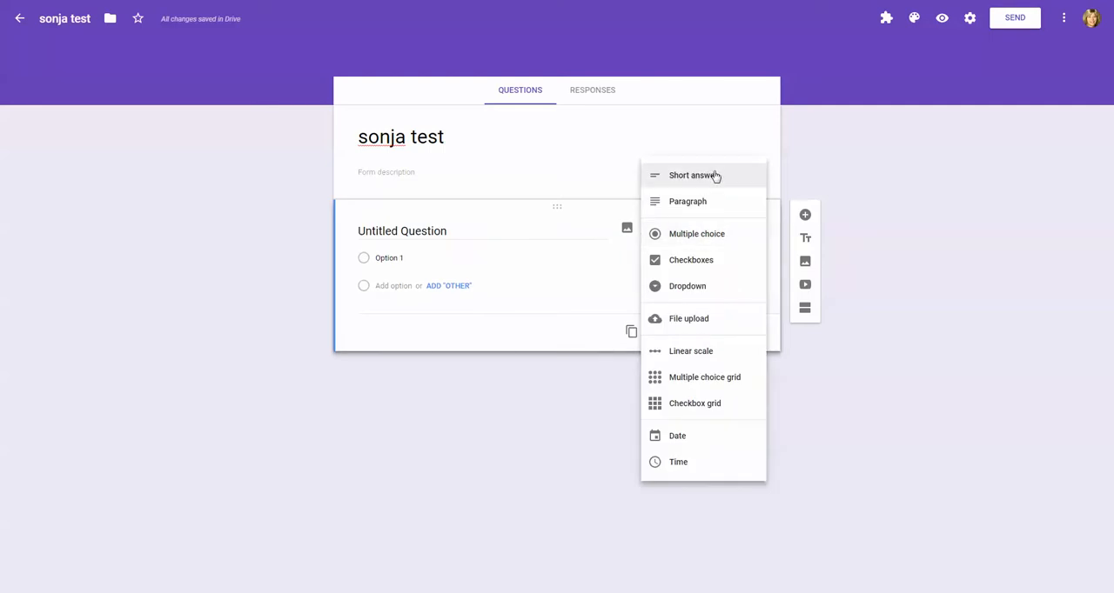
# Make the first question a required short-answer question titled 'Name'.
pyautogui.click(693, 174)
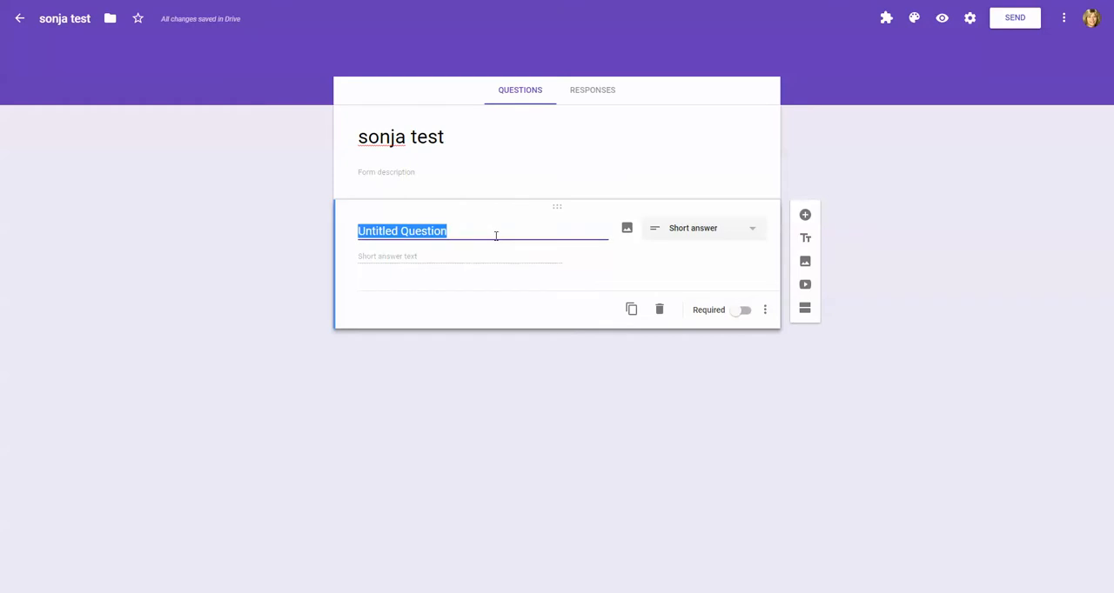
pyautogui.write('Name')
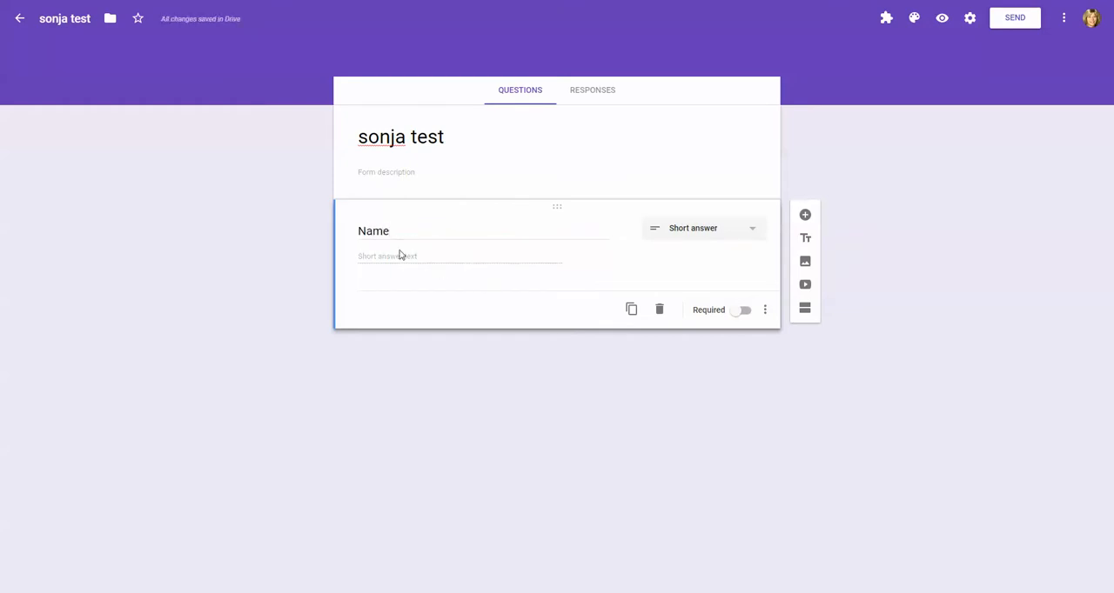
pyautogui.moveTo(696, 329)
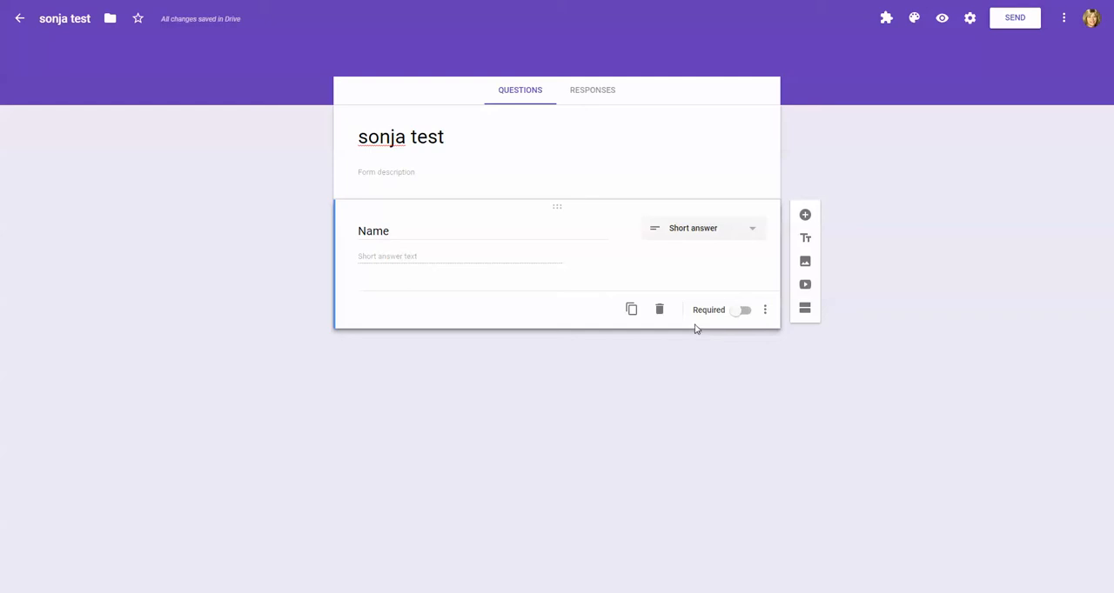
pyautogui.moveTo(710, 320)
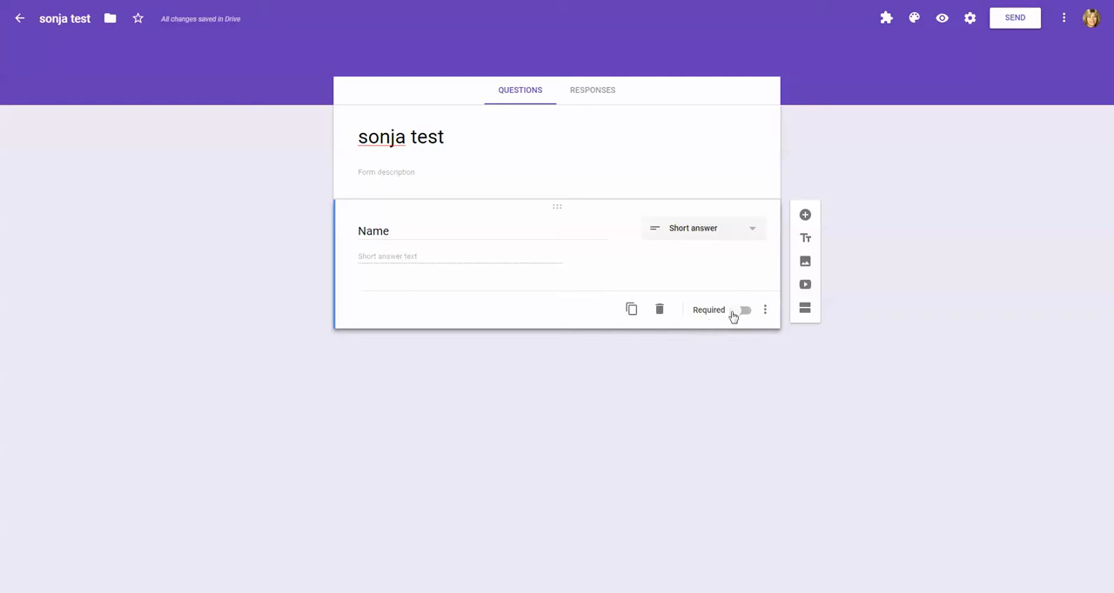
pyautogui.click(741, 310)
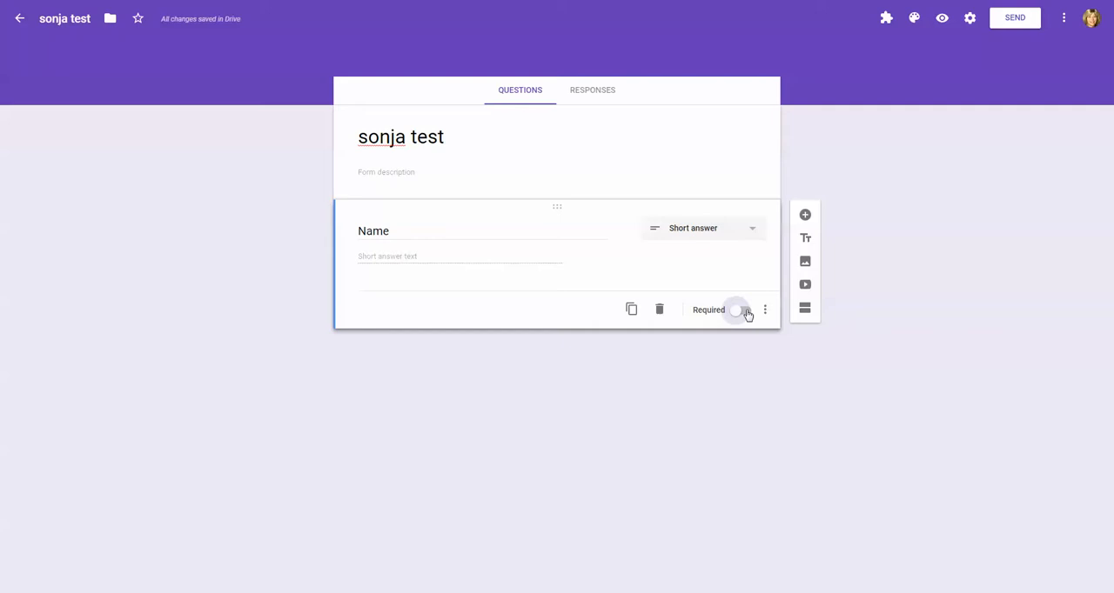
pyautogui.click(740, 309)
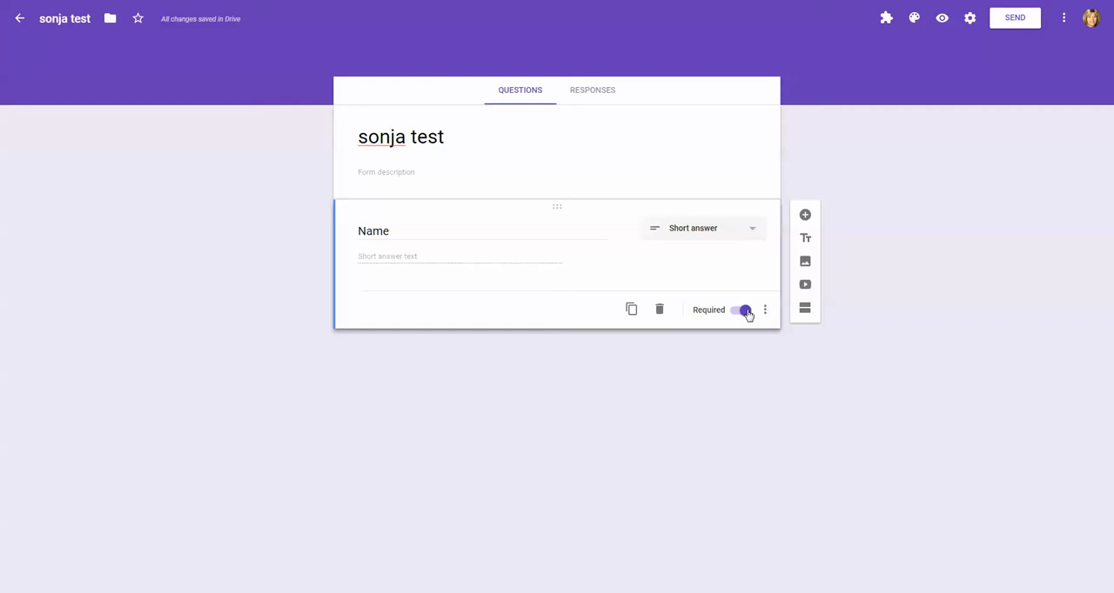
pyautogui.moveTo(806, 215)
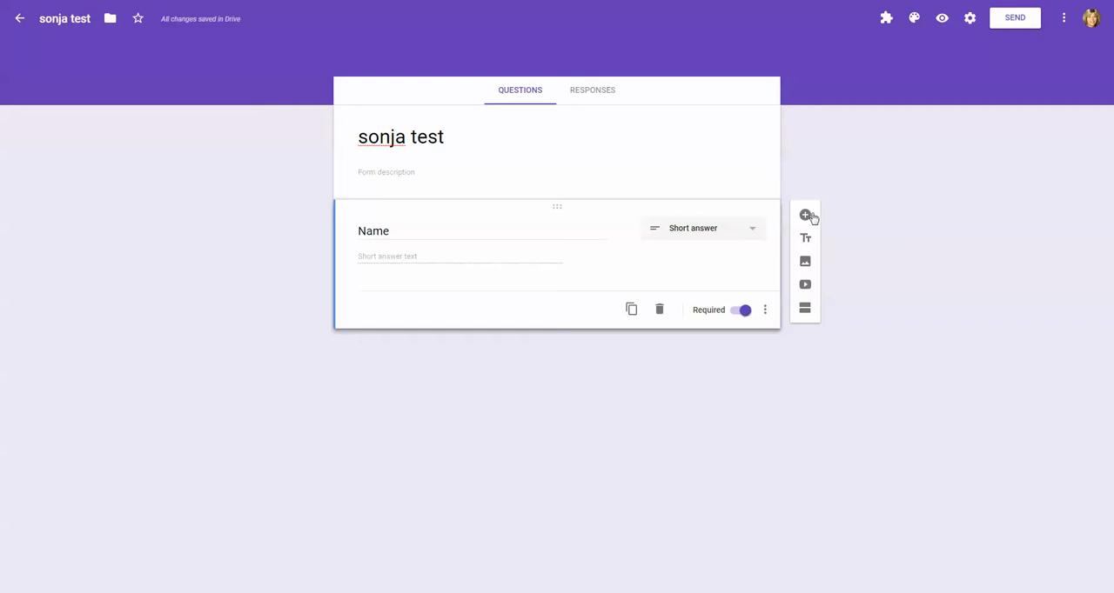
pyautogui.moveTo(804, 216)
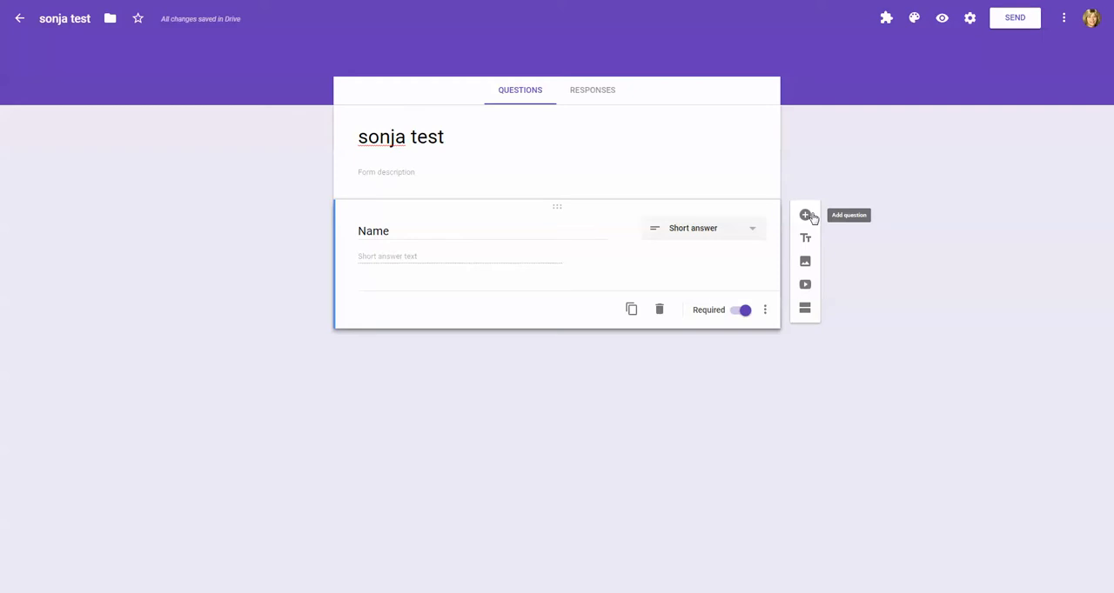
# Add a paragraph-answer question titled 'Elaborate on prev ?'.
pyautogui.click(804, 216)
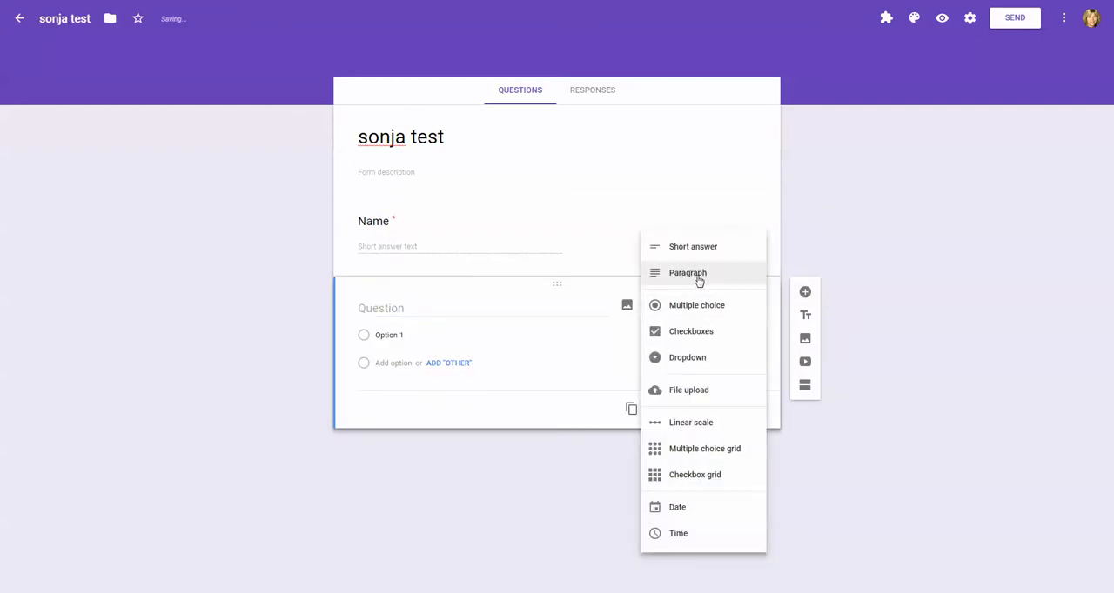
pyautogui.click(687, 272)
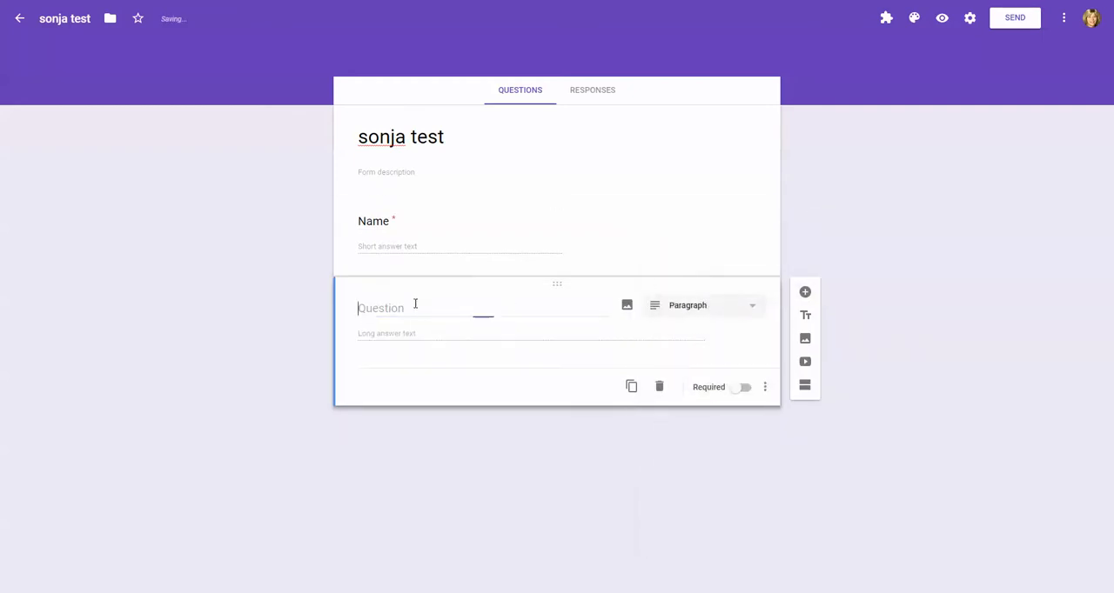
pyautogui.write('Elaborate on')
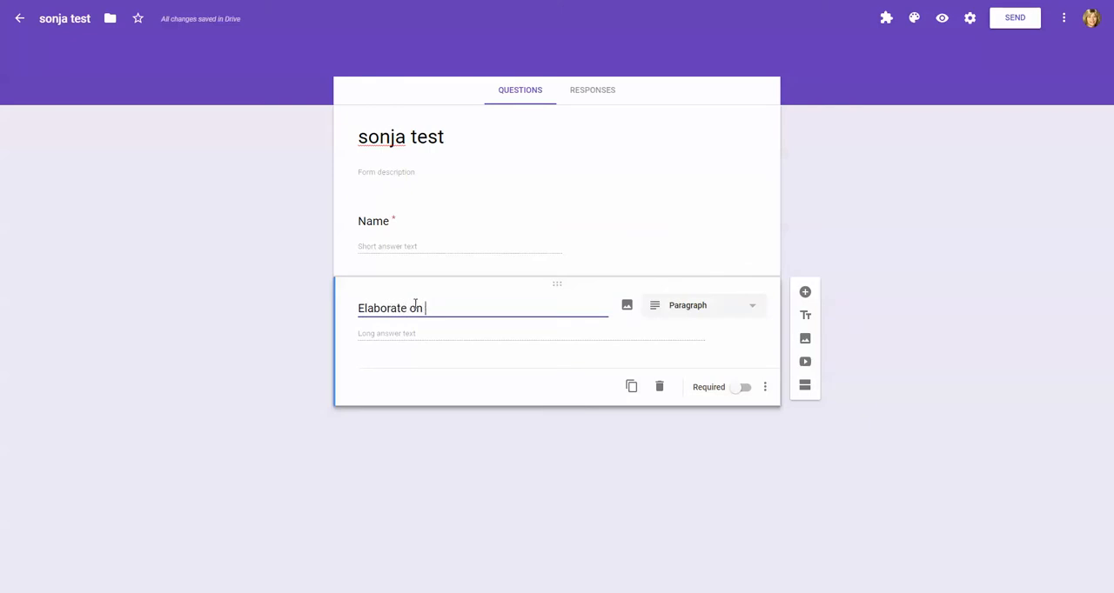
pyautogui.write('prev')
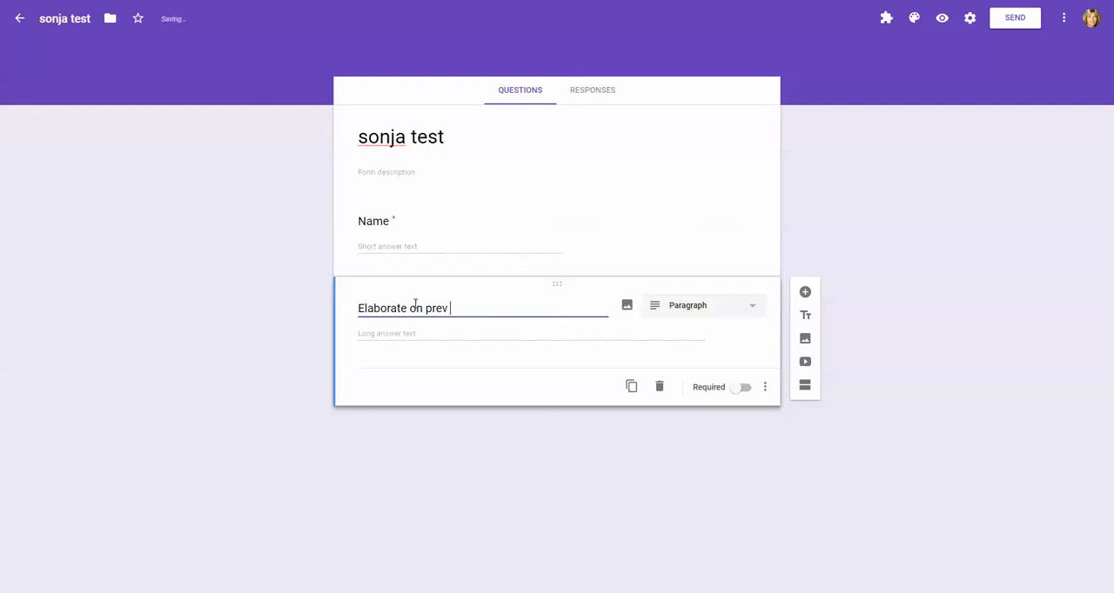
pyautogui.write('?')
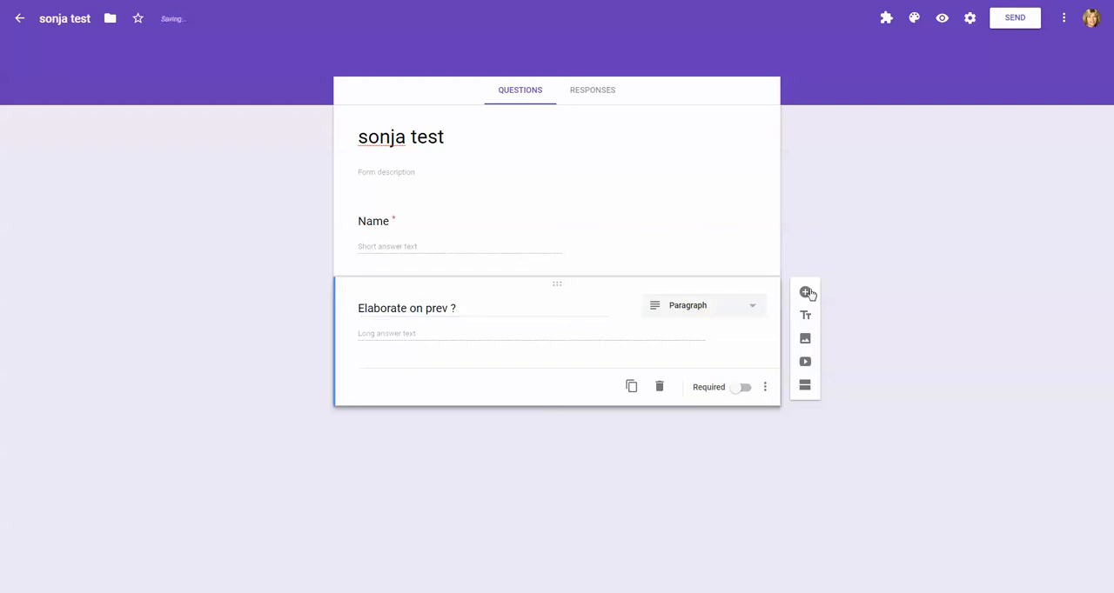
# Add a multiple-choice question titled 'ND county you rep'.
pyautogui.click(804, 294)
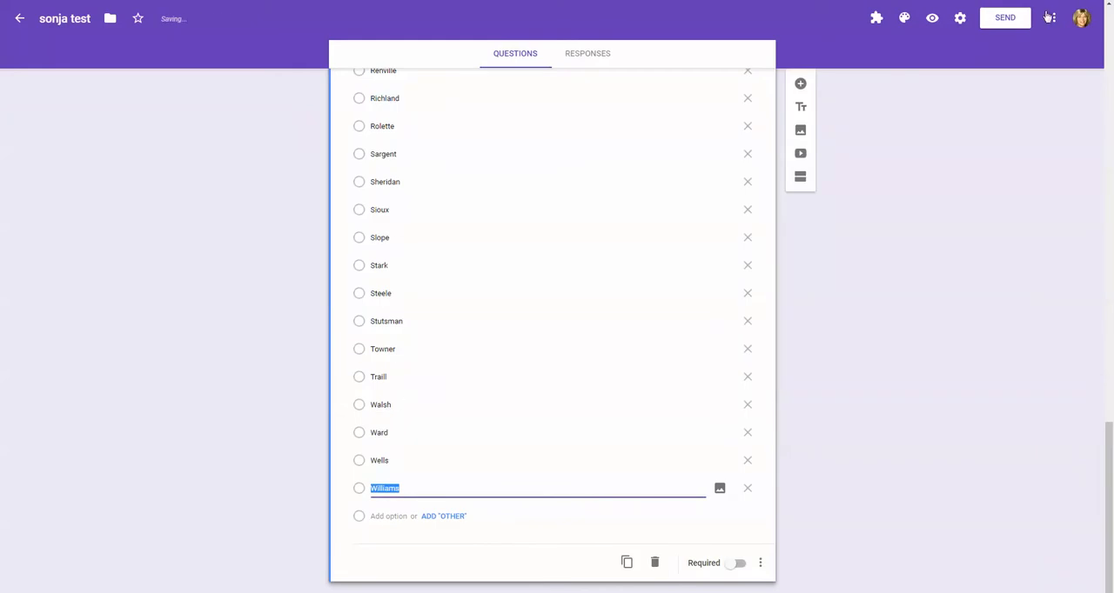
pyautogui.scroll(-3)
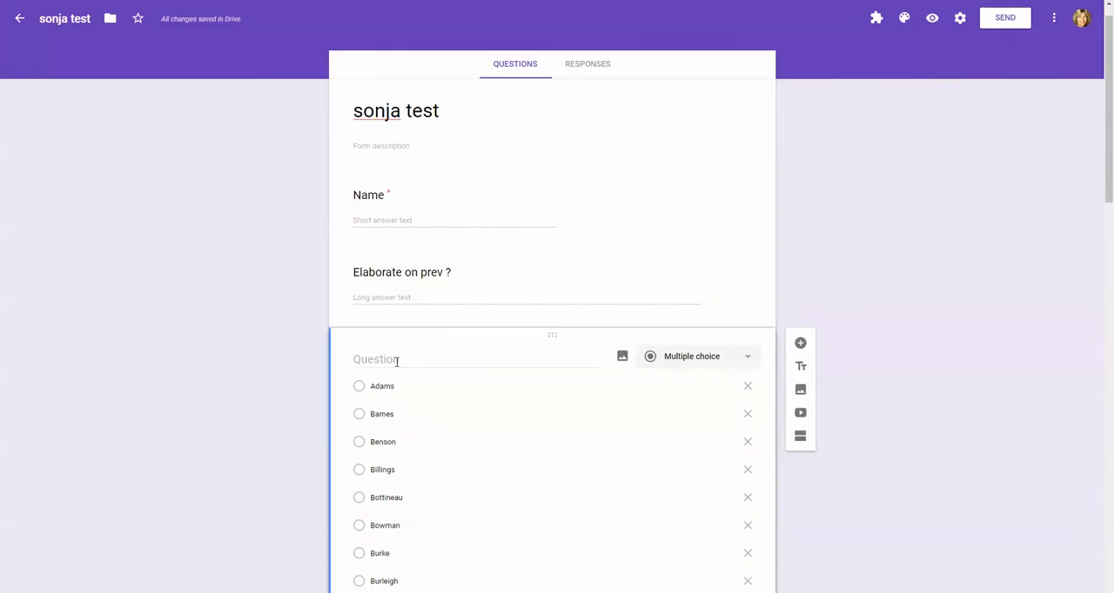
pyautogui.click(477, 359)
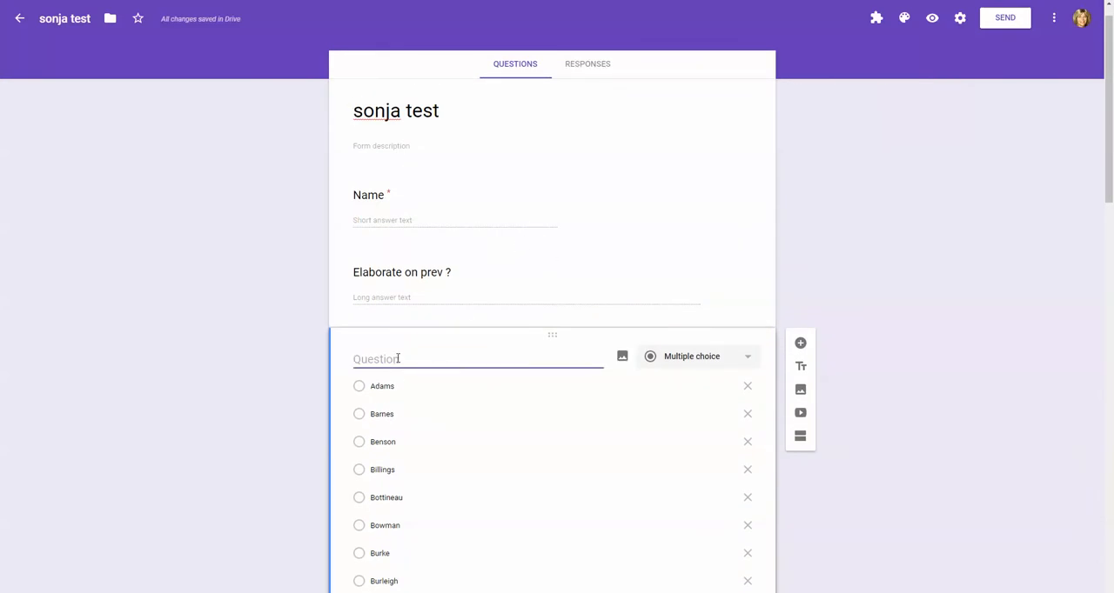
pyautogui.write('ND')
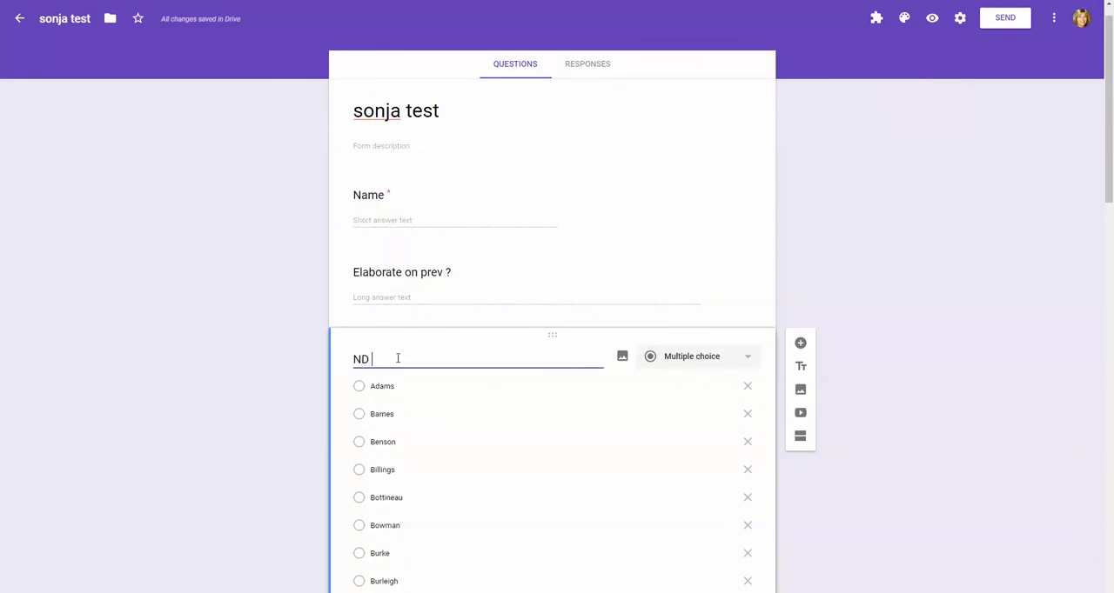
pyautogui.write('county you rep')
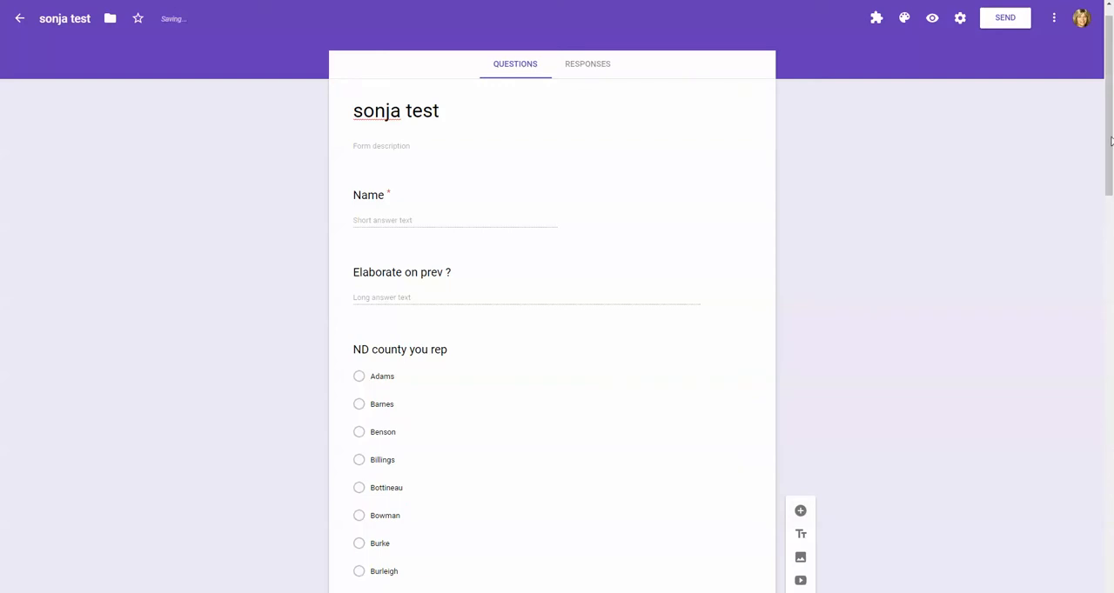
# Add a checkboxes question on states traveled to with options MN, ND, WY, SD.
pyautogui.scroll(-3)
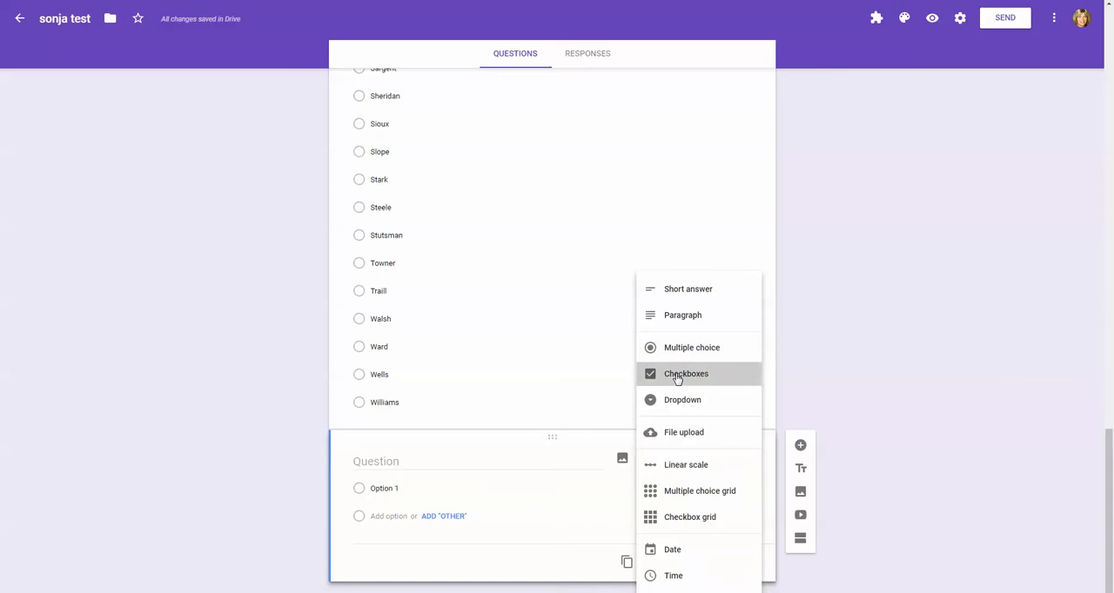
pyautogui.click(686, 373)
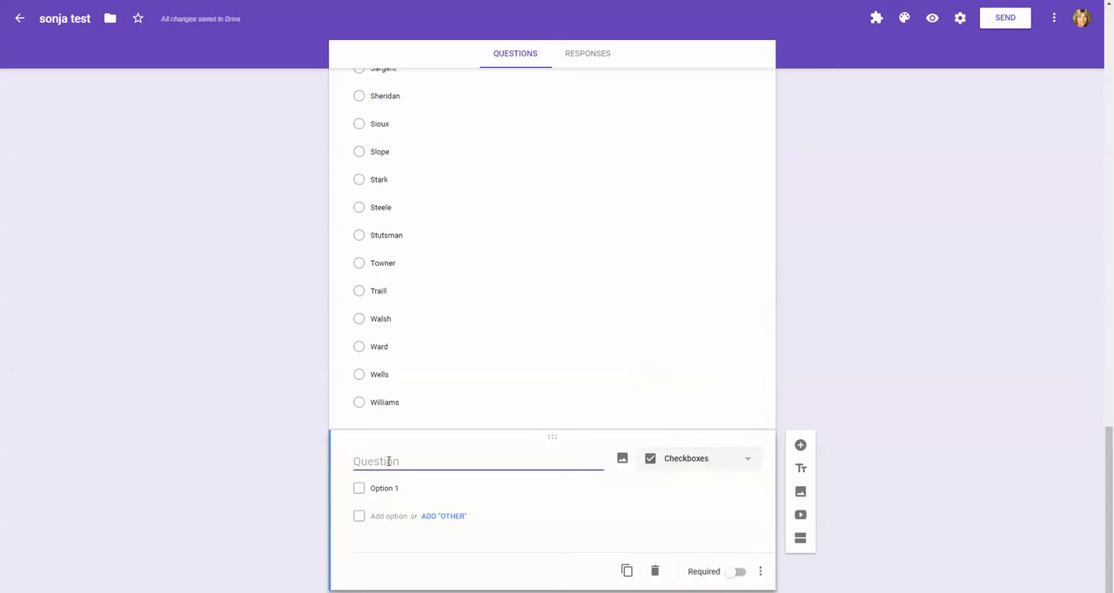
pyautogui.write('Which states have you')
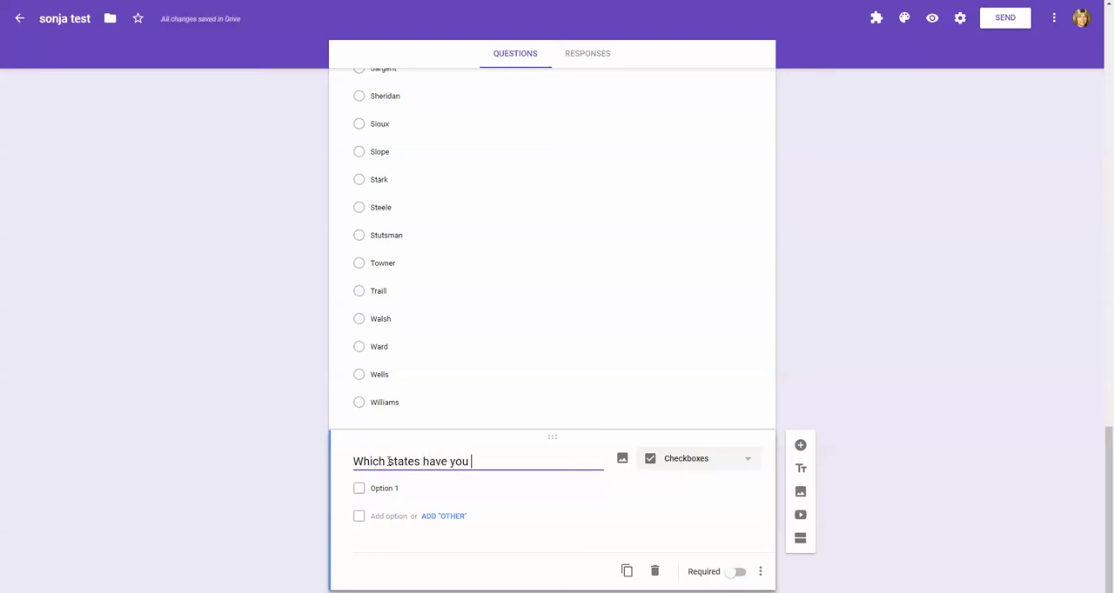
pyautogui.write('travelled to')
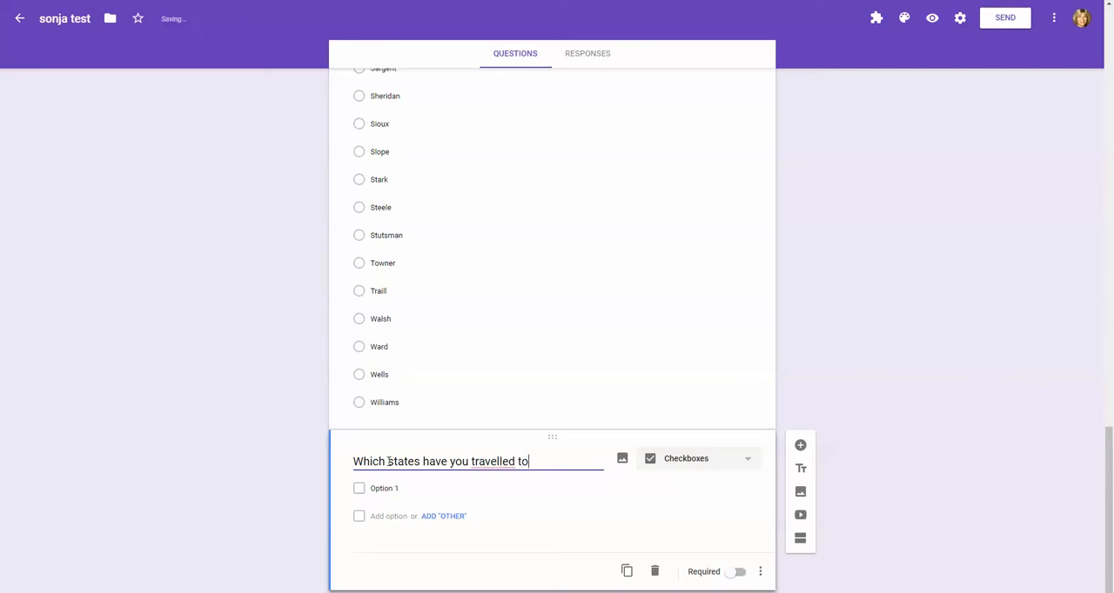
pyautogui.press('Backspace')
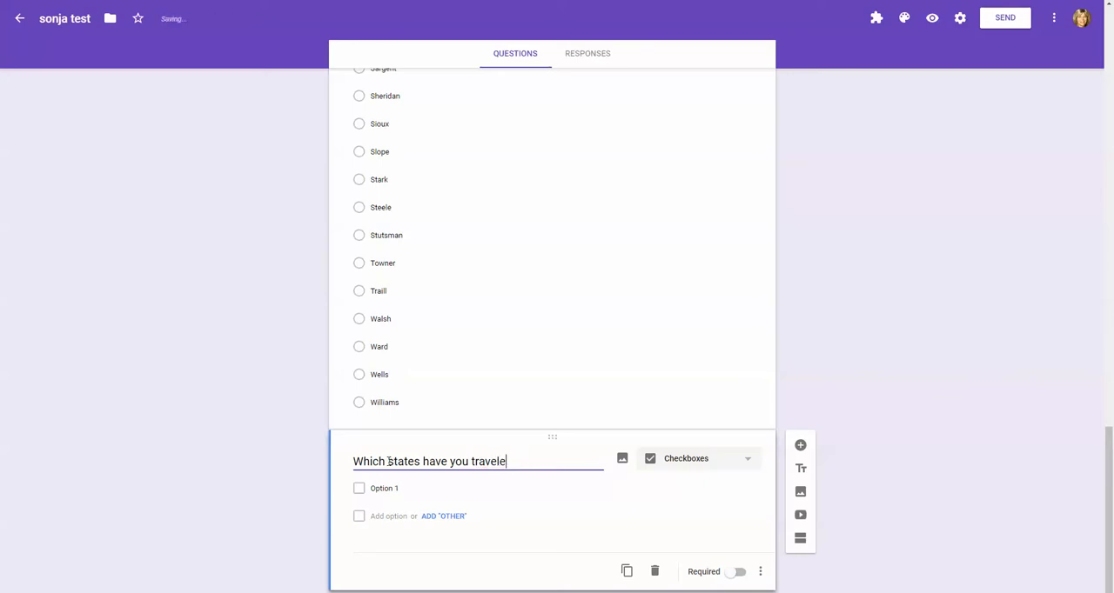
pyautogui.write('d to')
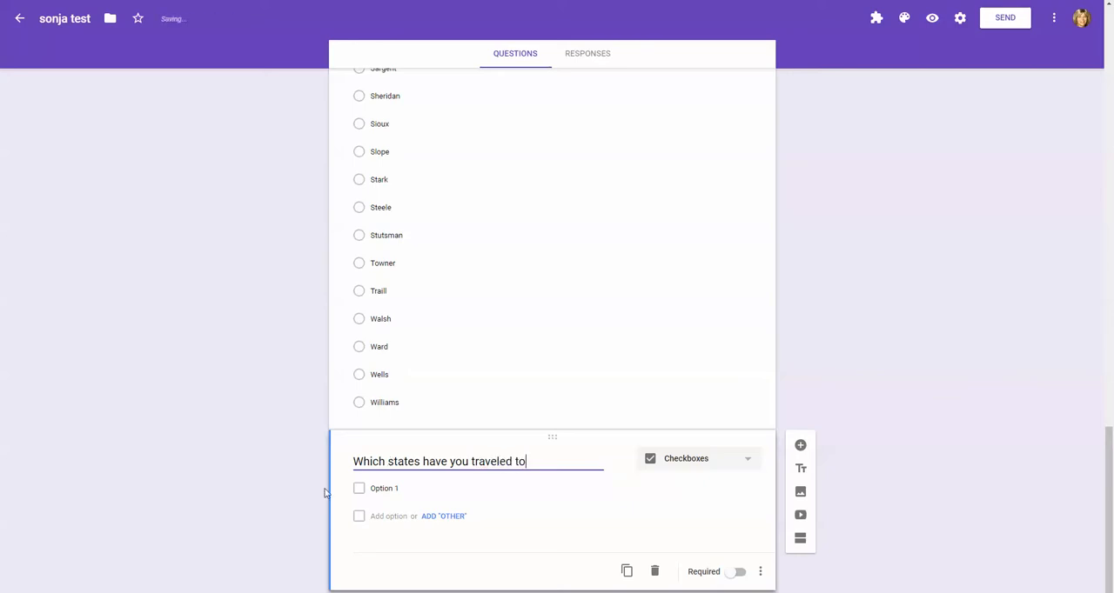
pyautogui.write('MN')
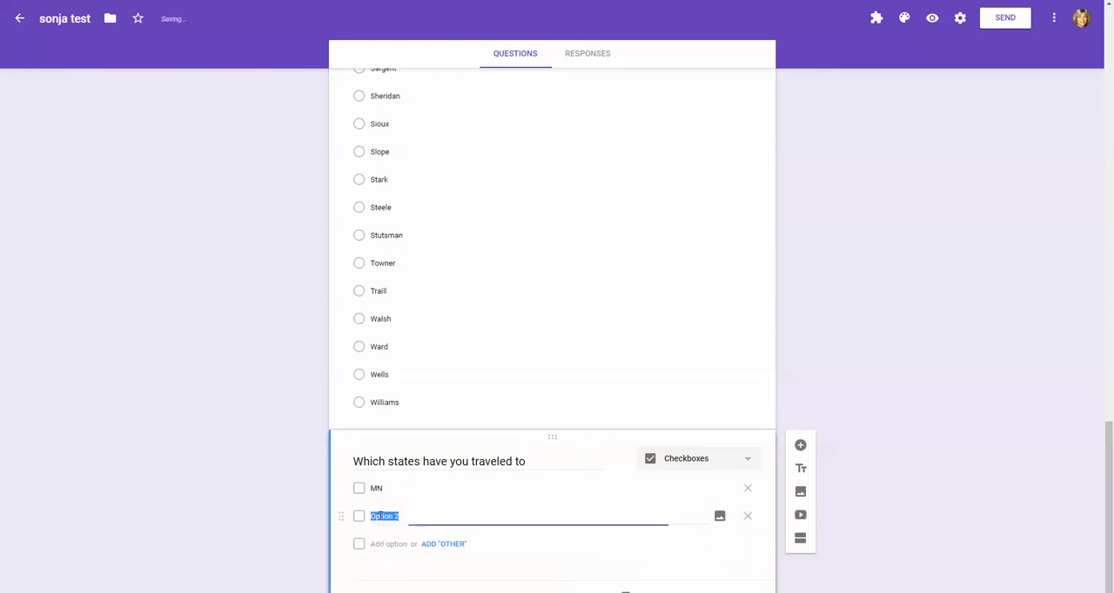
pyautogui.write('ND')
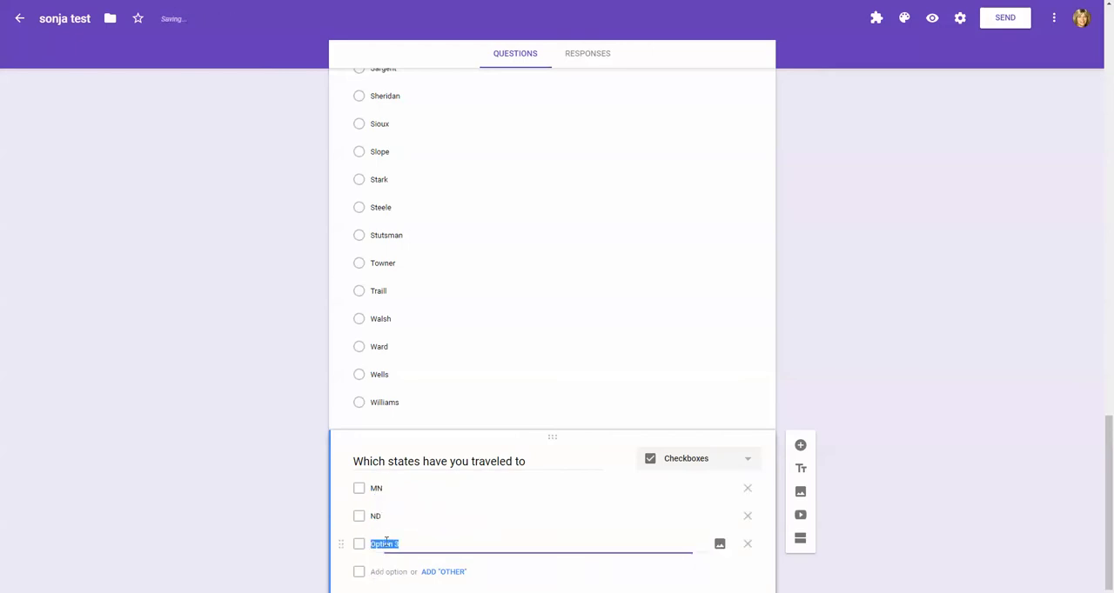
pyautogui.write('WY')
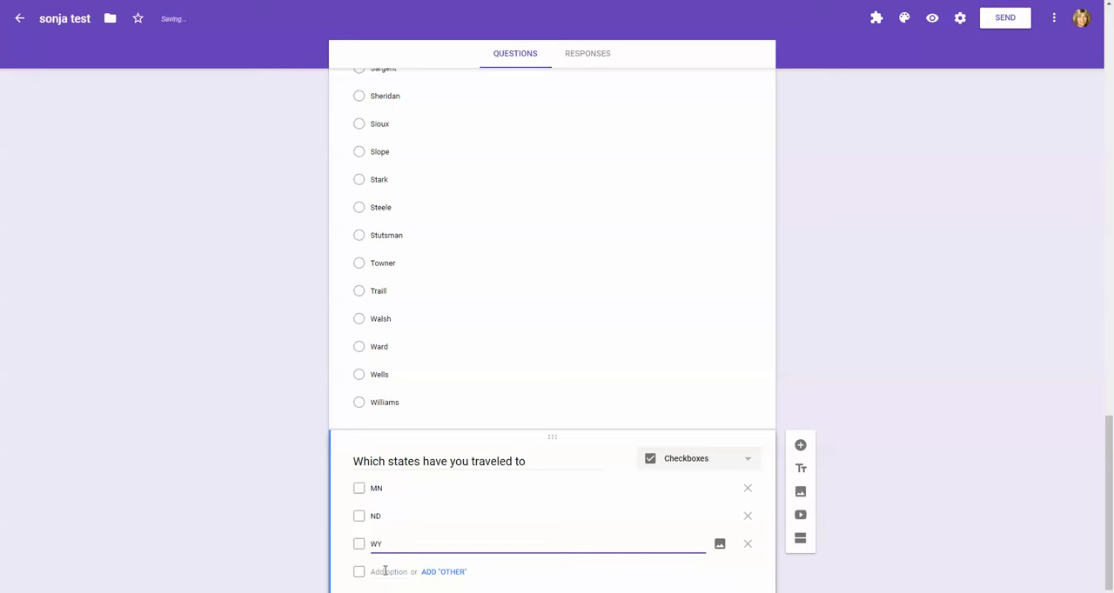
pyautogui.write('SD')
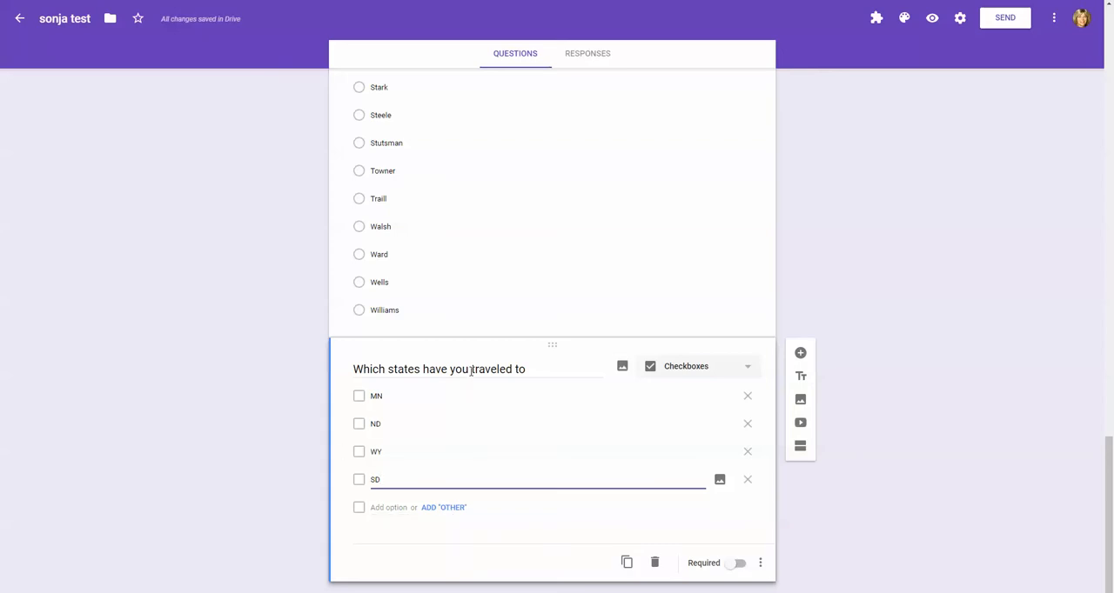
pyautogui.moveTo(799, 354)
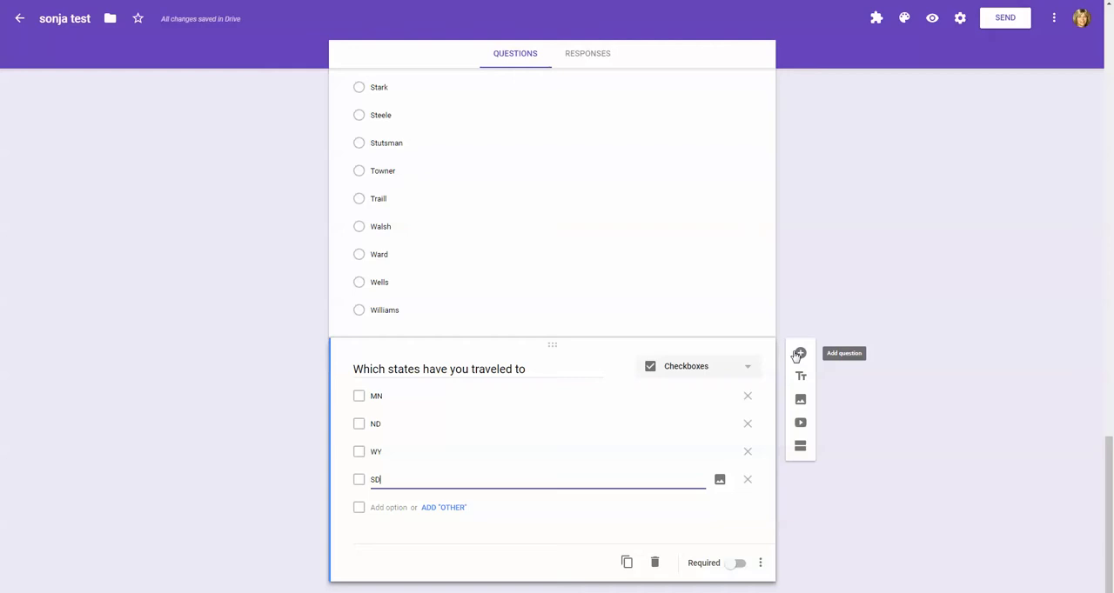
# Add a date question titled 'Which date did you attend?'.
pyautogui.click(800, 354)
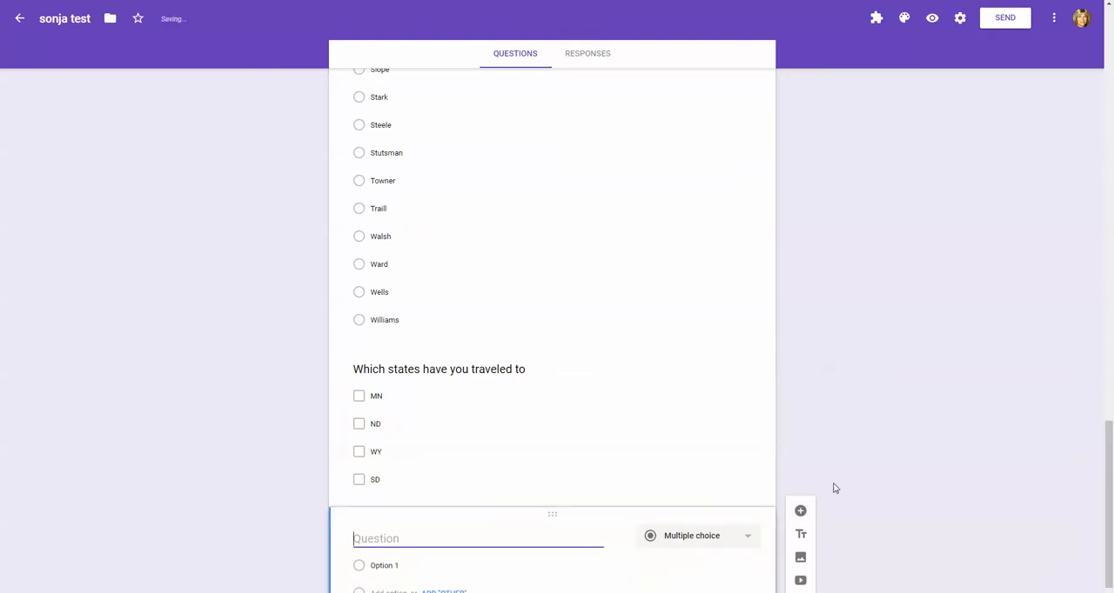
pyautogui.click(696, 536)
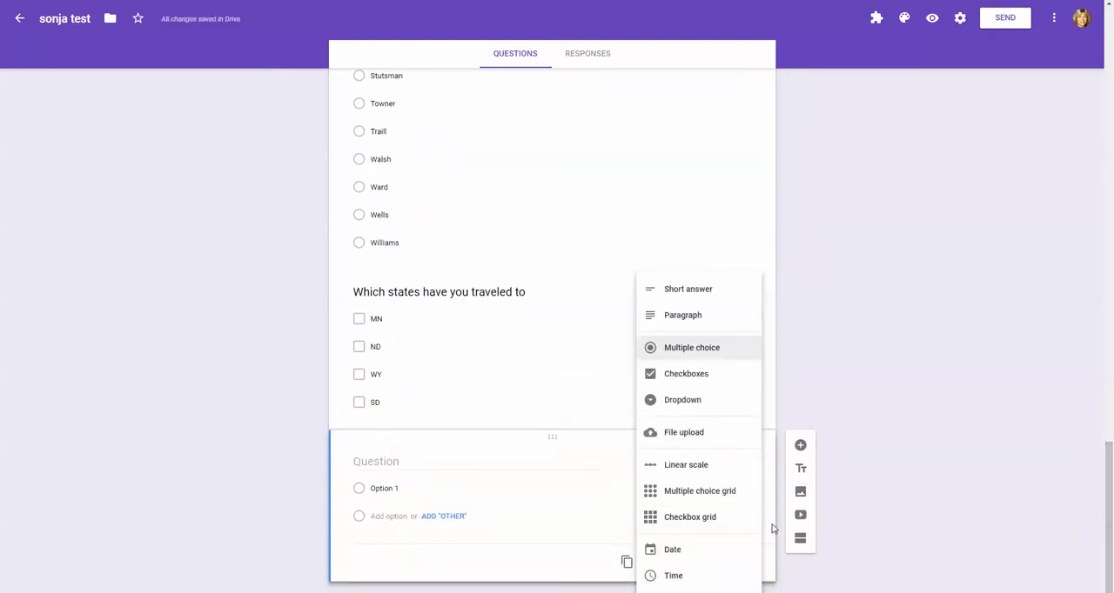
pyautogui.click(671, 550)
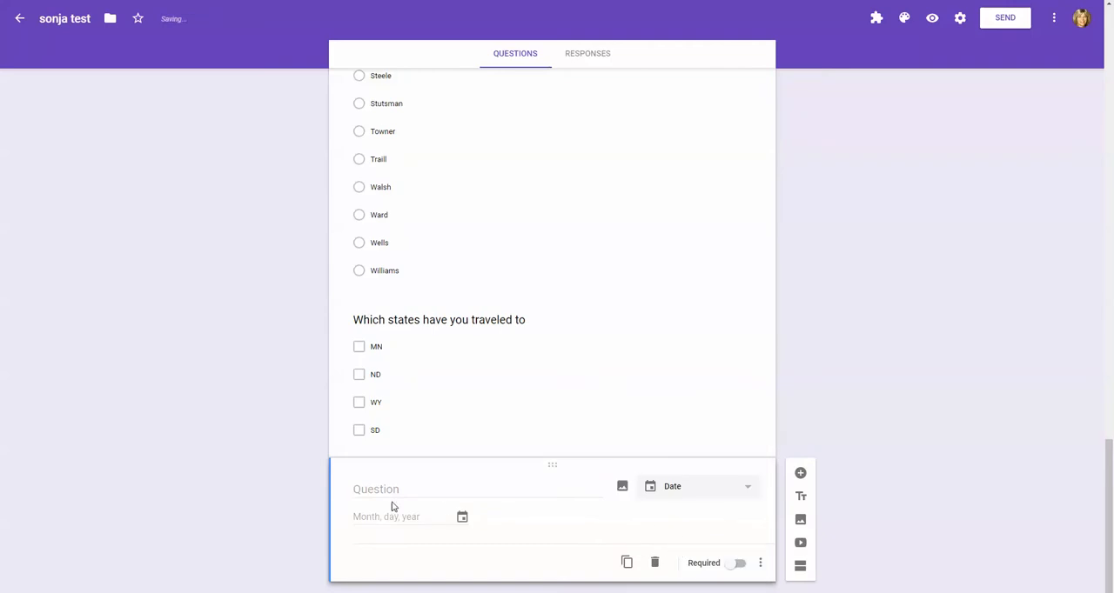
pyautogui.write('Which date')
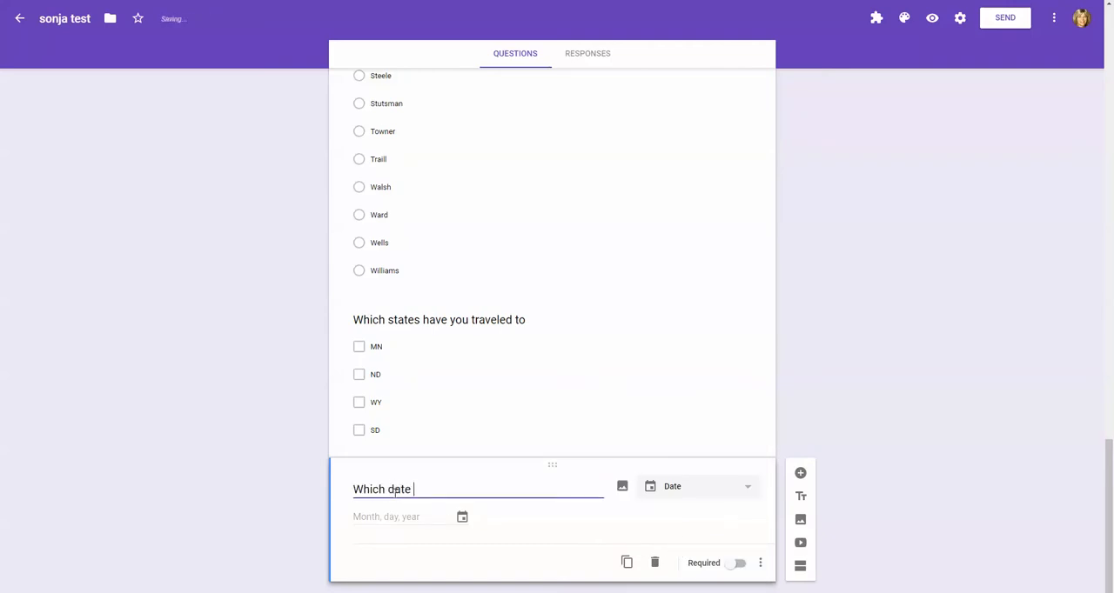
pyautogui.write('did you attend:')
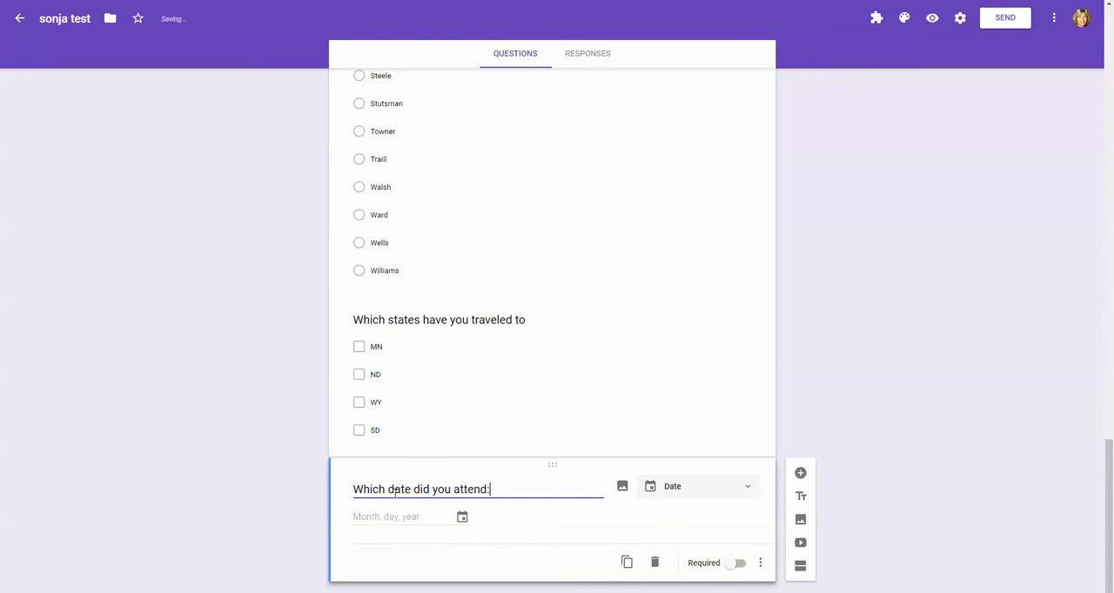
pyautogui.write('?')
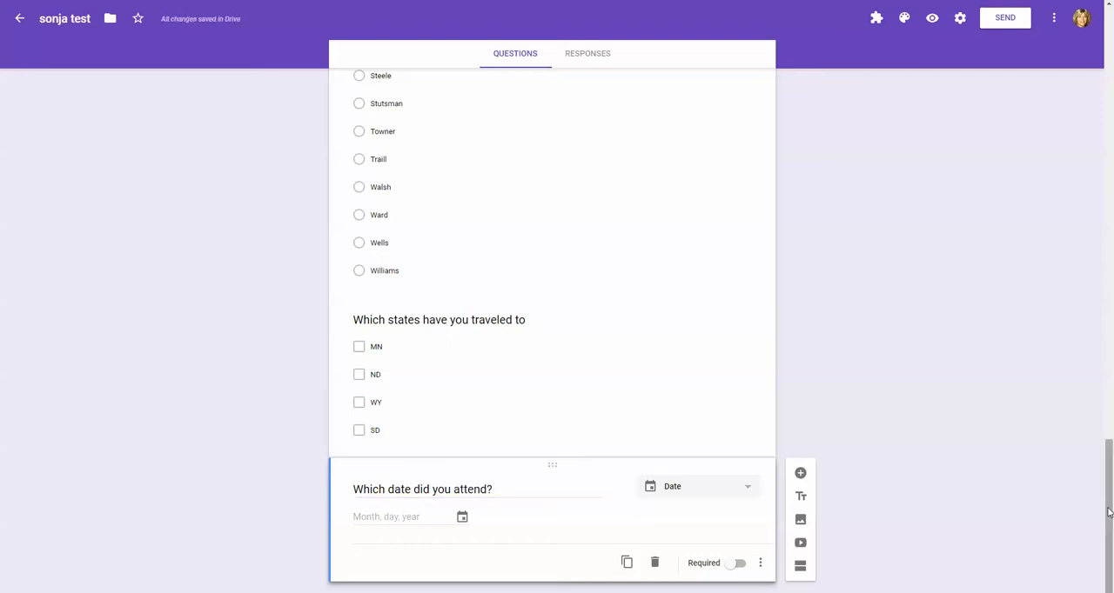
pyautogui.scroll(3)
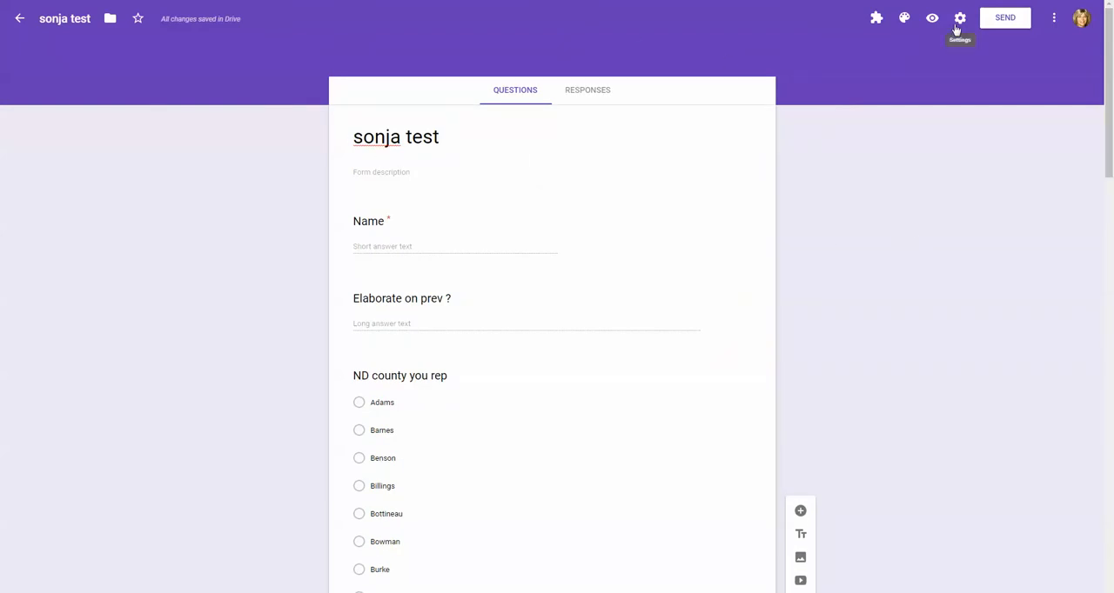
pyautogui.moveTo(905, 18)
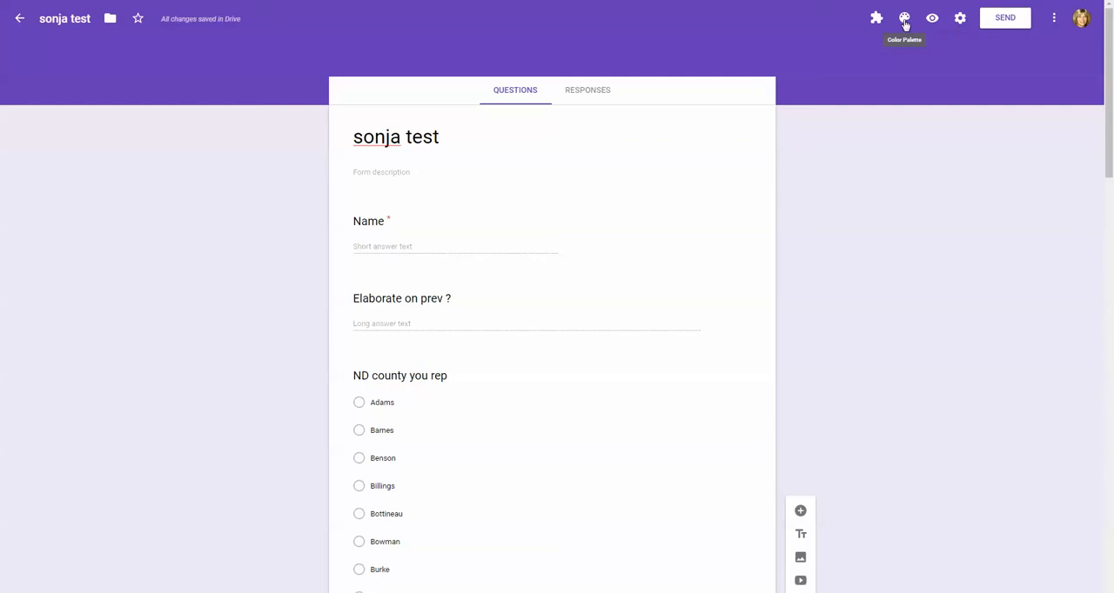
# Set the form header to the river-and-rocks photo from the Travel themes.
pyautogui.click(905, 17)
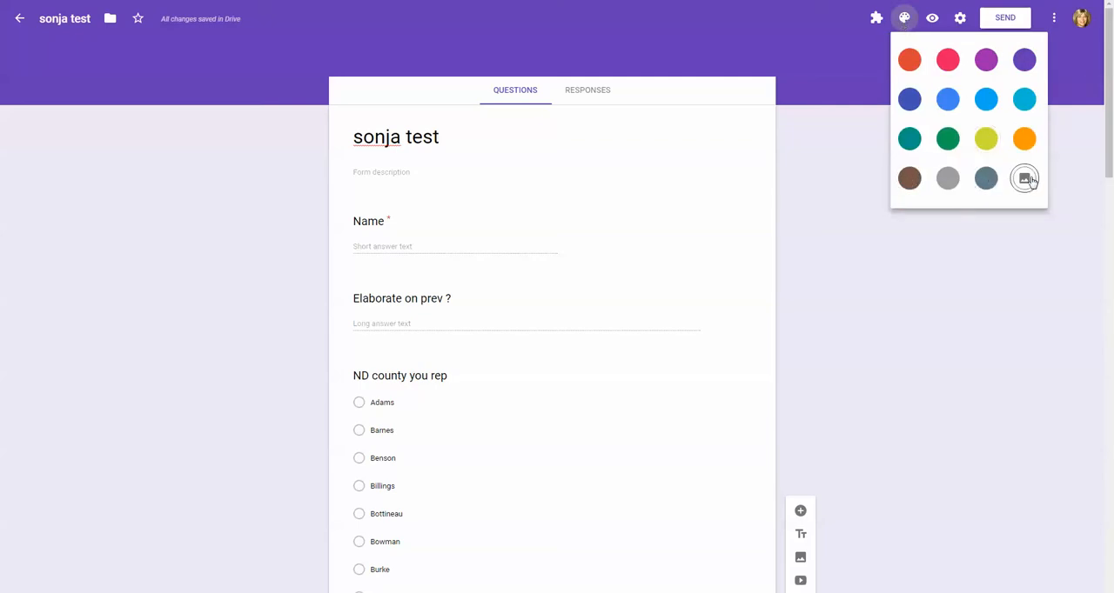
pyautogui.click(1023, 178)
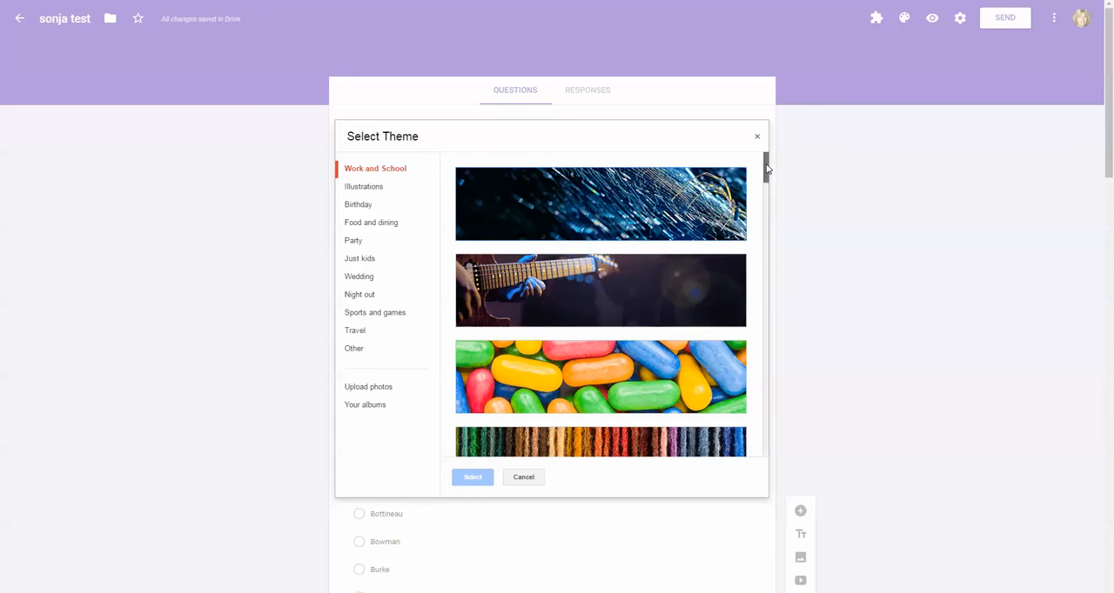
pyautogui.scroll(-3)
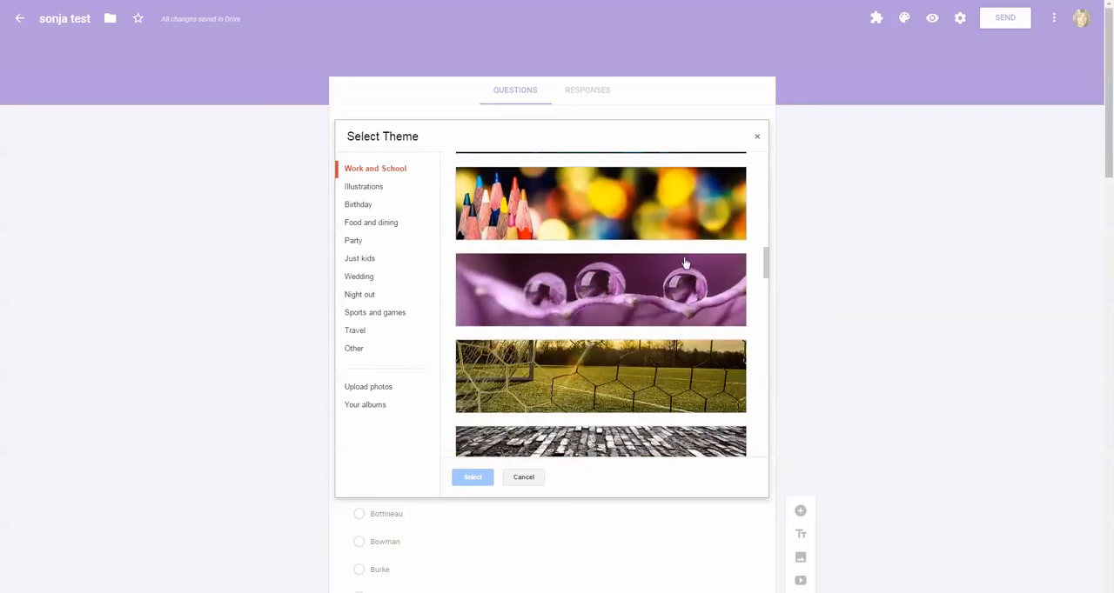
pyautogui.moveTo(369, 386)
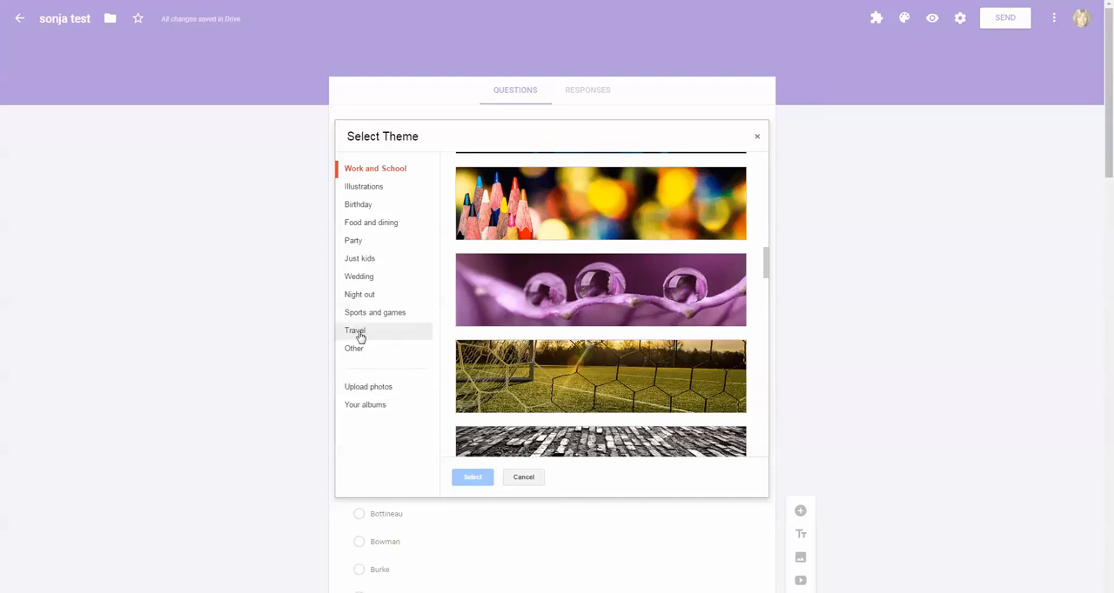
pyautogui.click(355, 330)
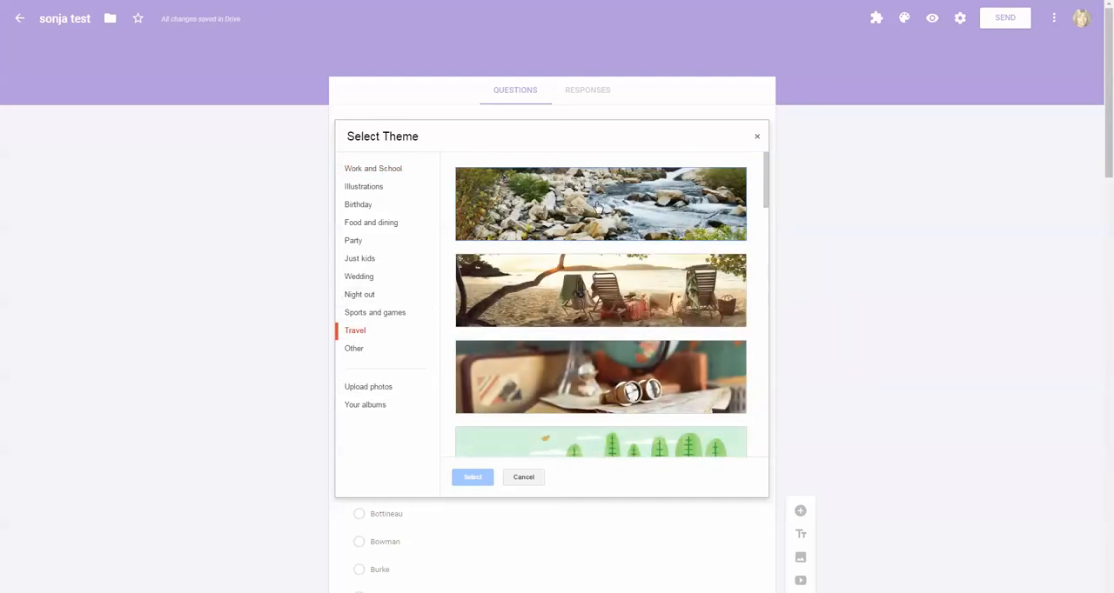
pyautogui.click(473, 477)
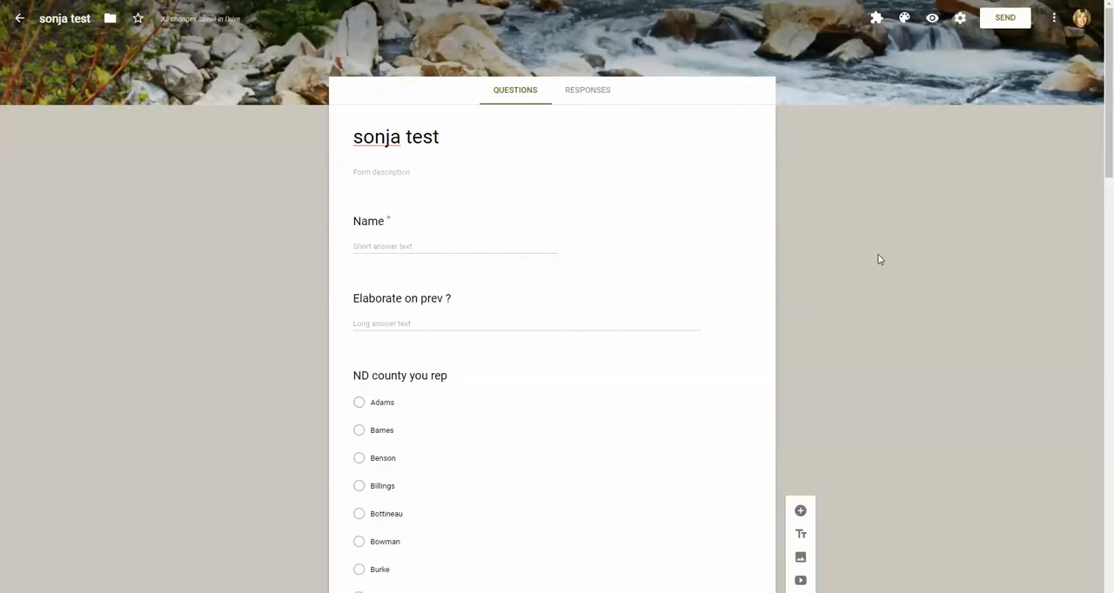
pyautogui.moveTo(858, 275)
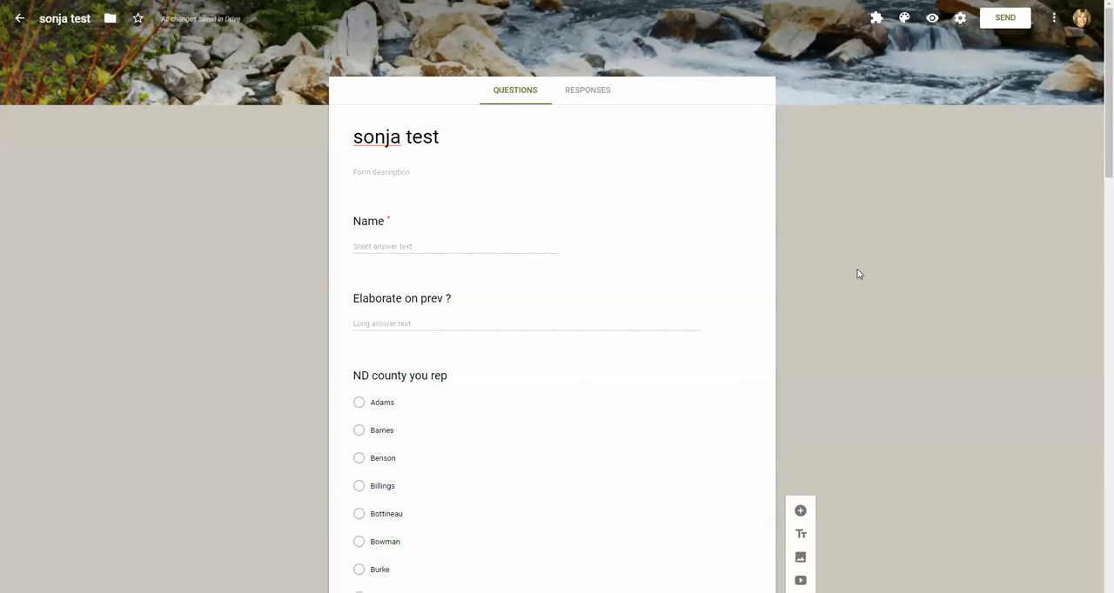
pyautogui.moveTo(923, 121)
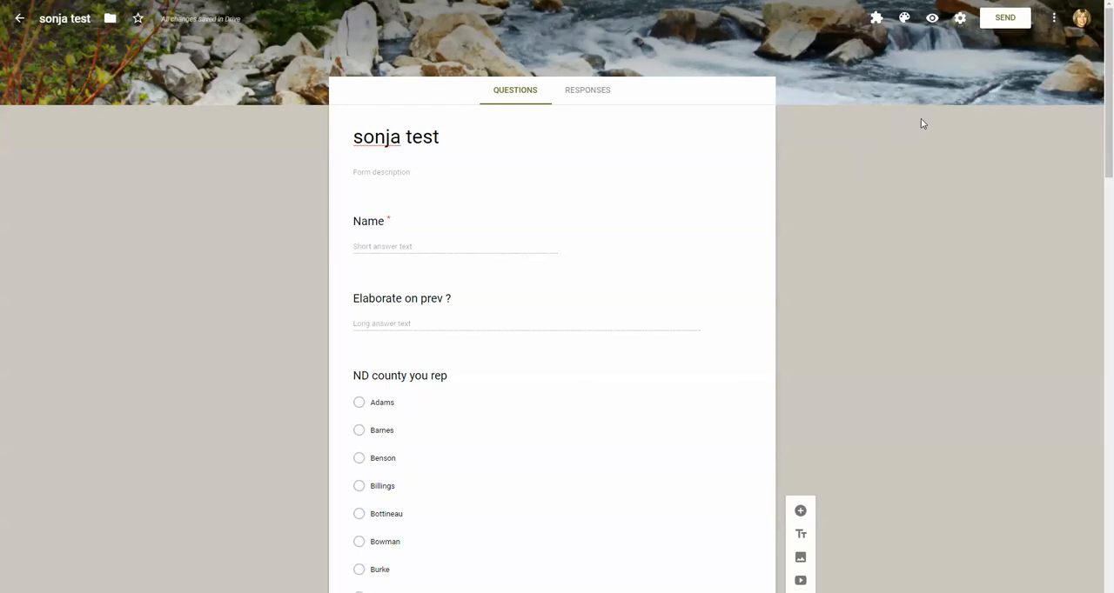
pyautogui.moveTo(919, 118)
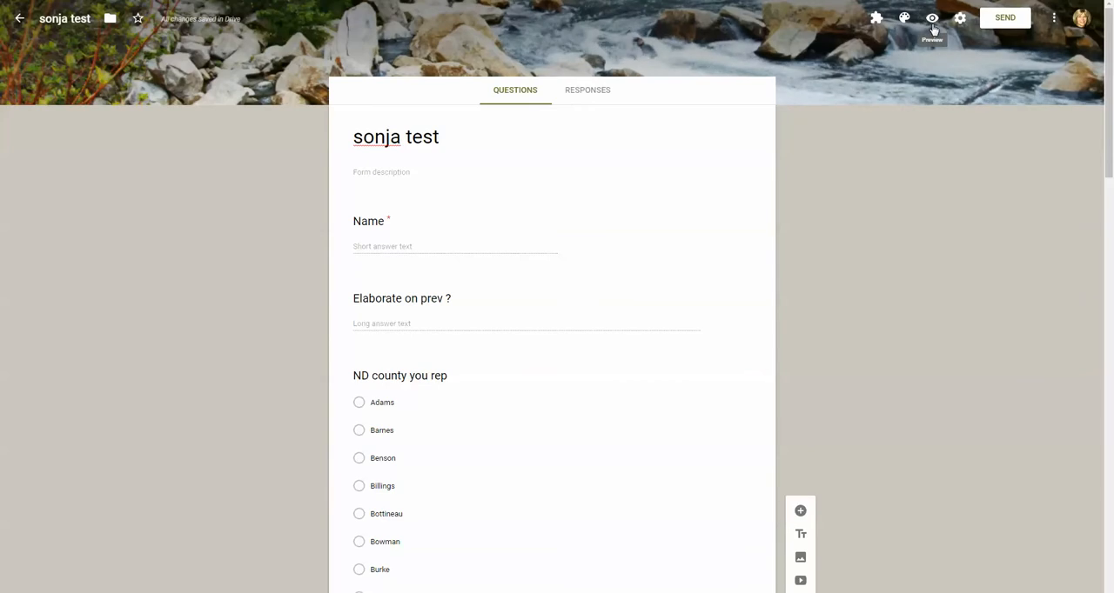
# Preview the sonja test form as respondents will see it.
pyautogui.click(932, 18)
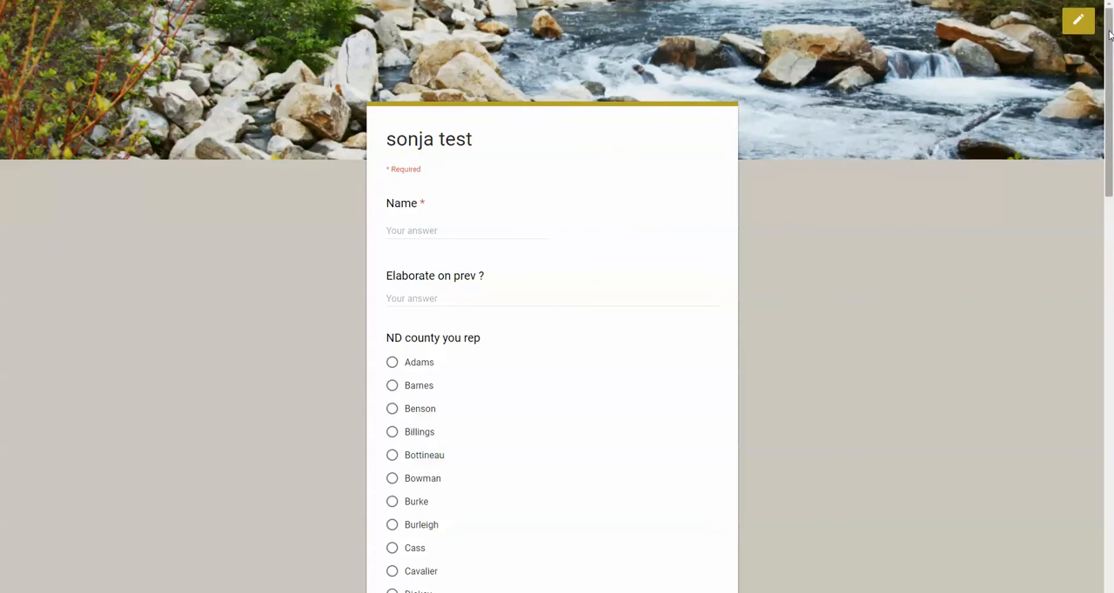
pyautogui.scroll(-3)
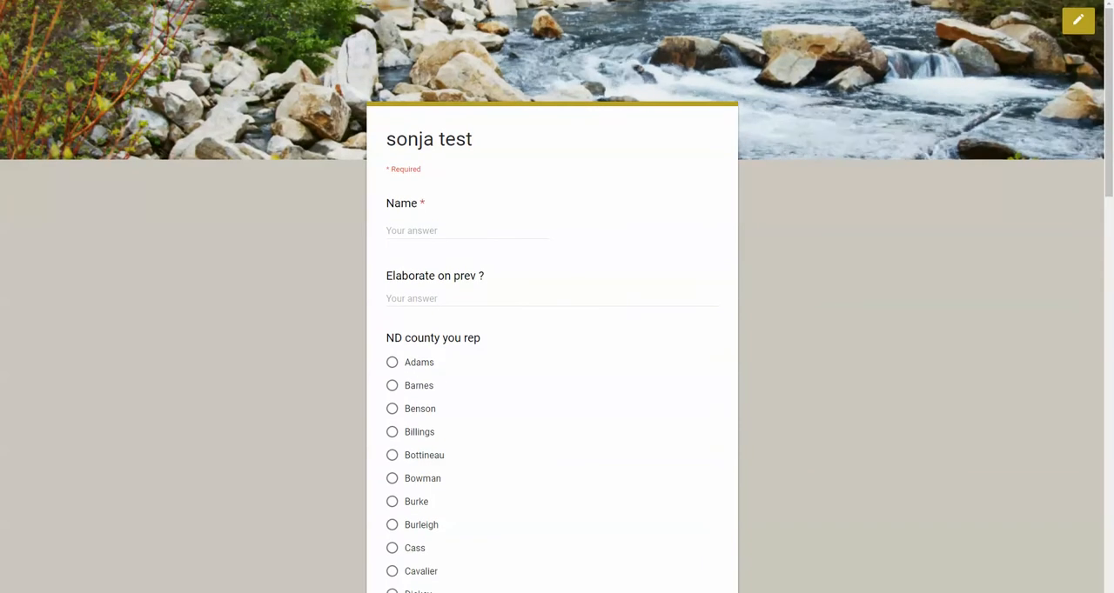
pyautogui.moveTo(1079, 21)
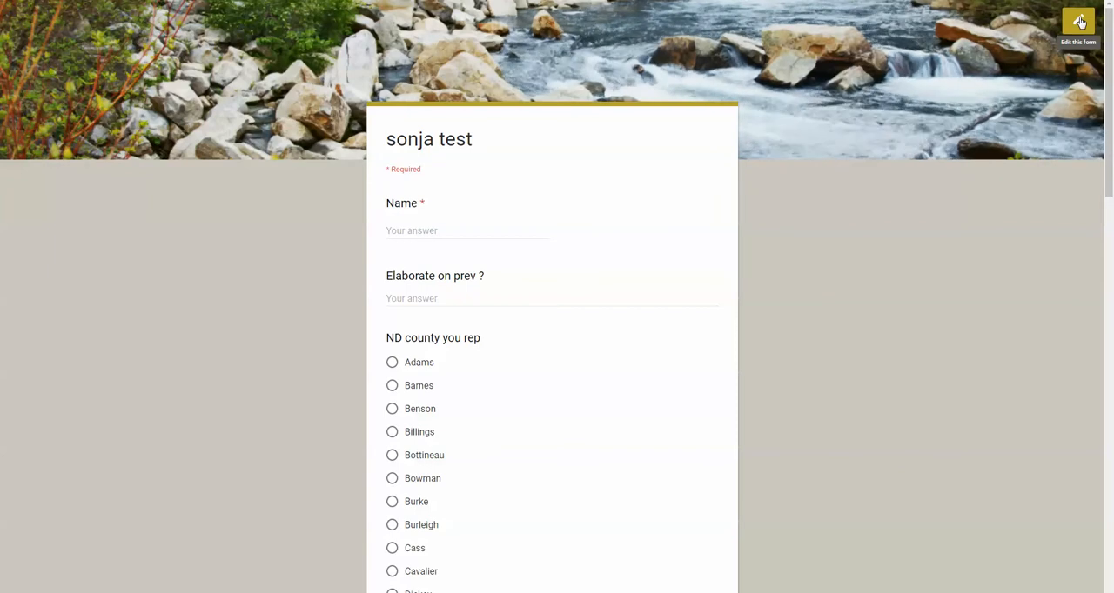
# Answer Name with 'Sonja' and choose Barnes as the county.
pyautogui.click(467, 230)
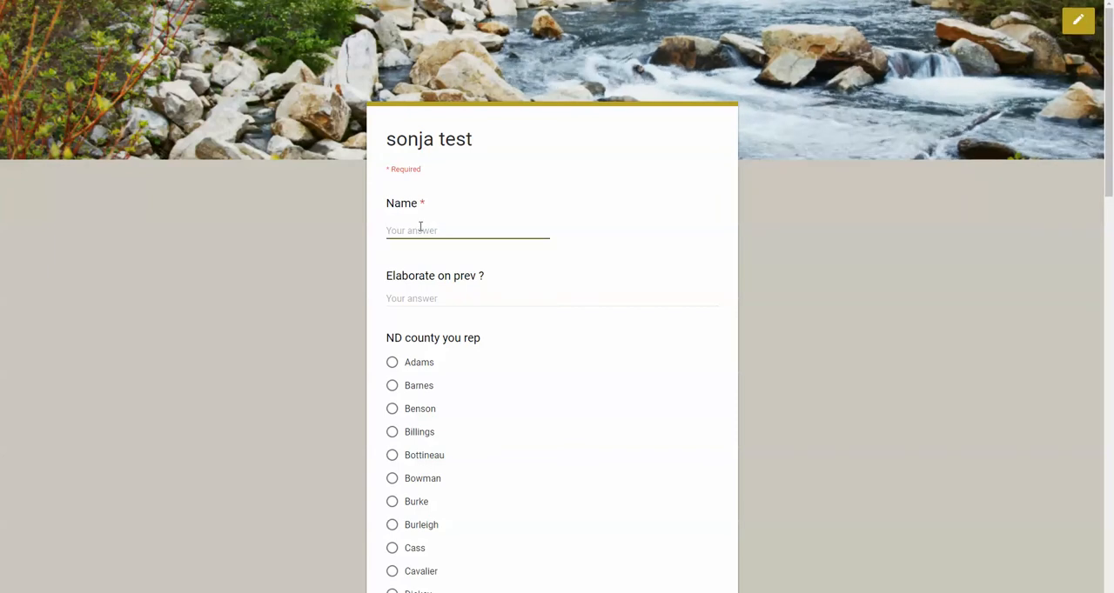
pyautogui.write('Sonja')
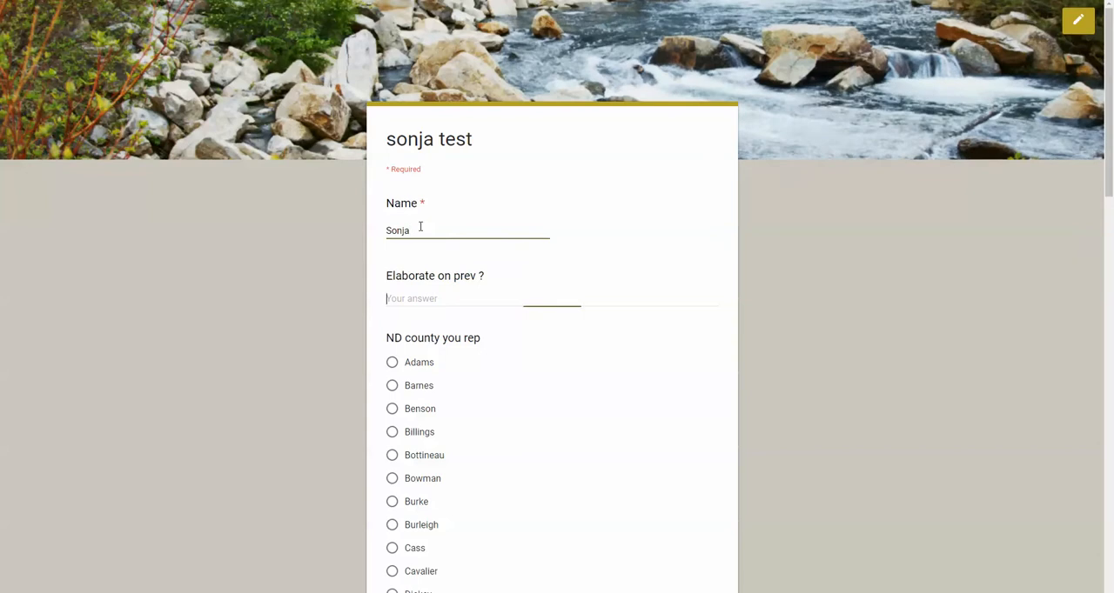
pyautogui.click(552, 299)
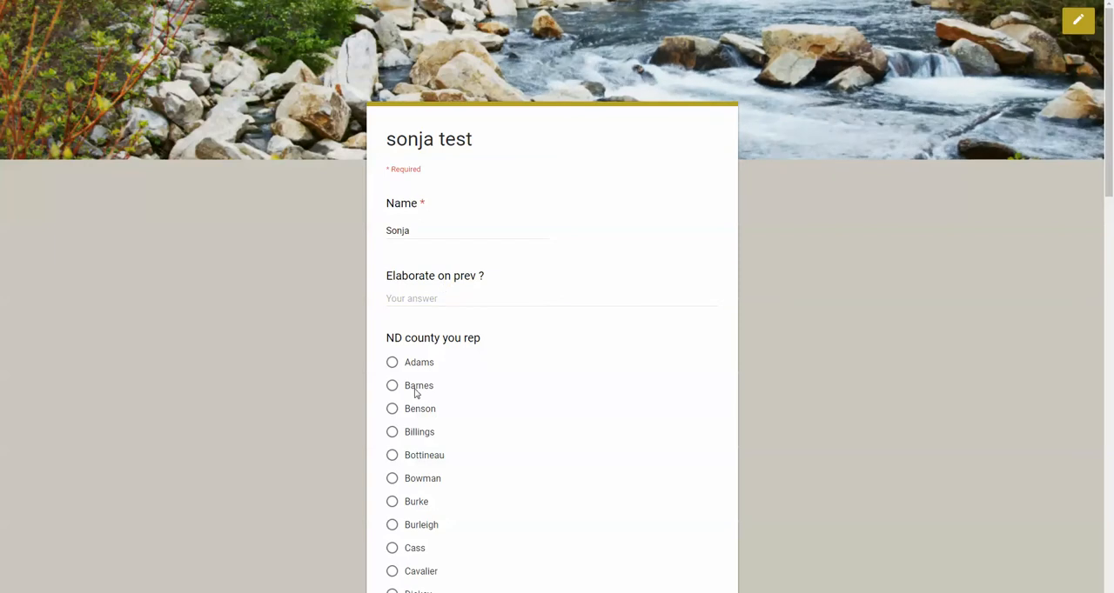
pyautogui.click(390, 386)
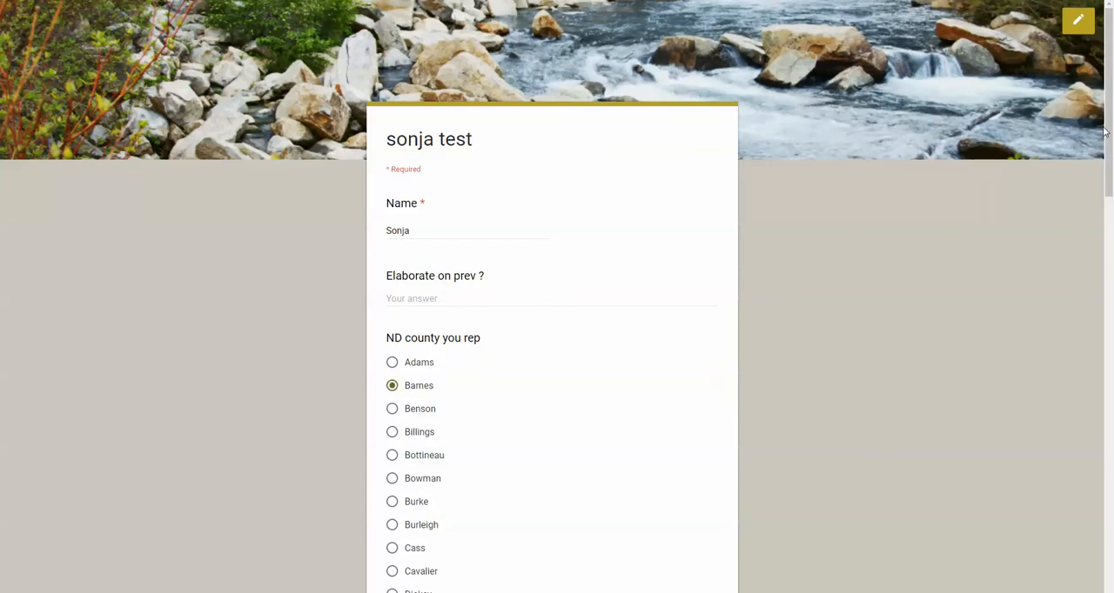
# Check ND and WY as states traveled to and set the date to 07/02/2018.
pyautogui.scroll(-3)
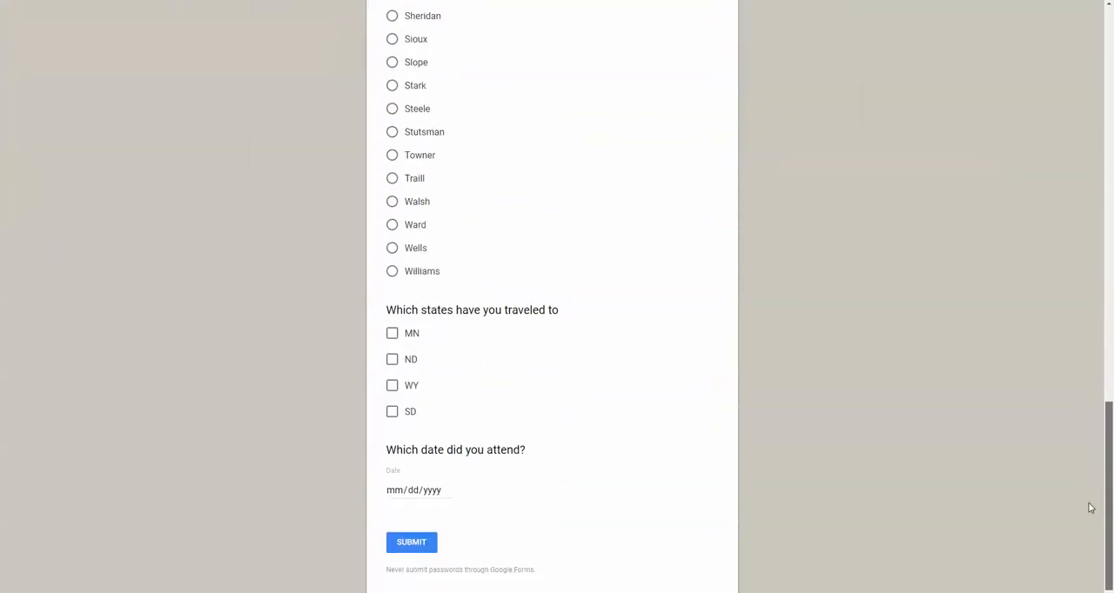
pyautogui.click(391, 359)
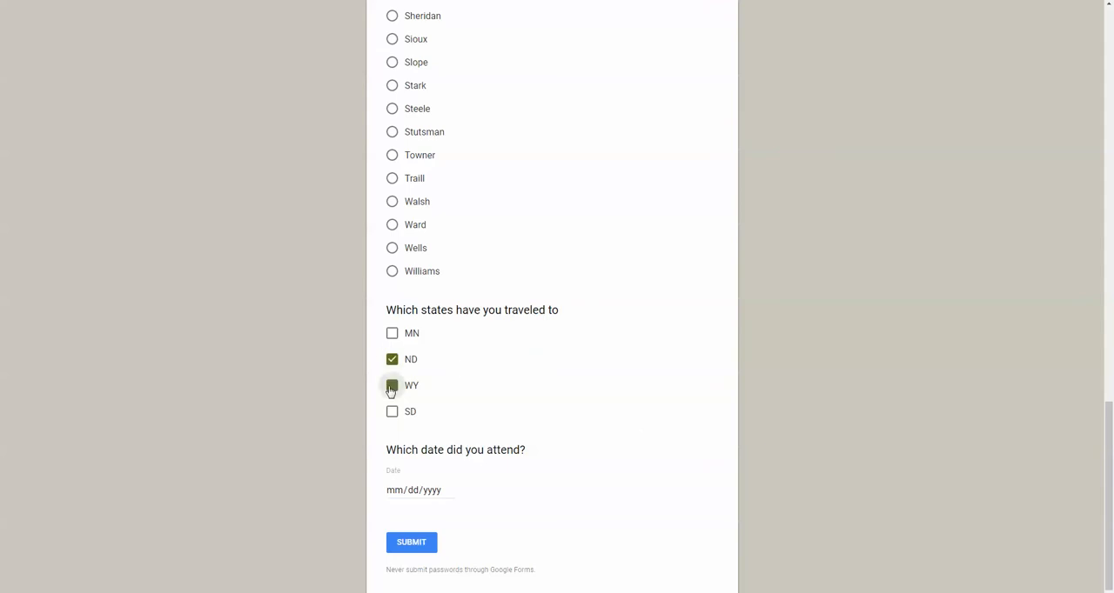
pyautogui.click(392, 386)
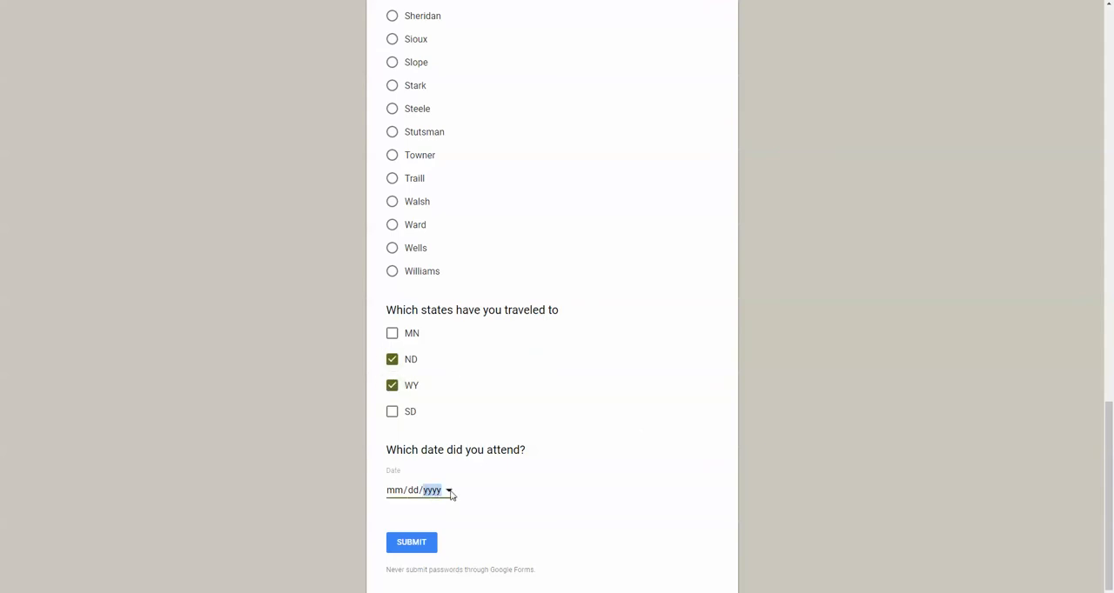
pyautogui.click(449, 490)
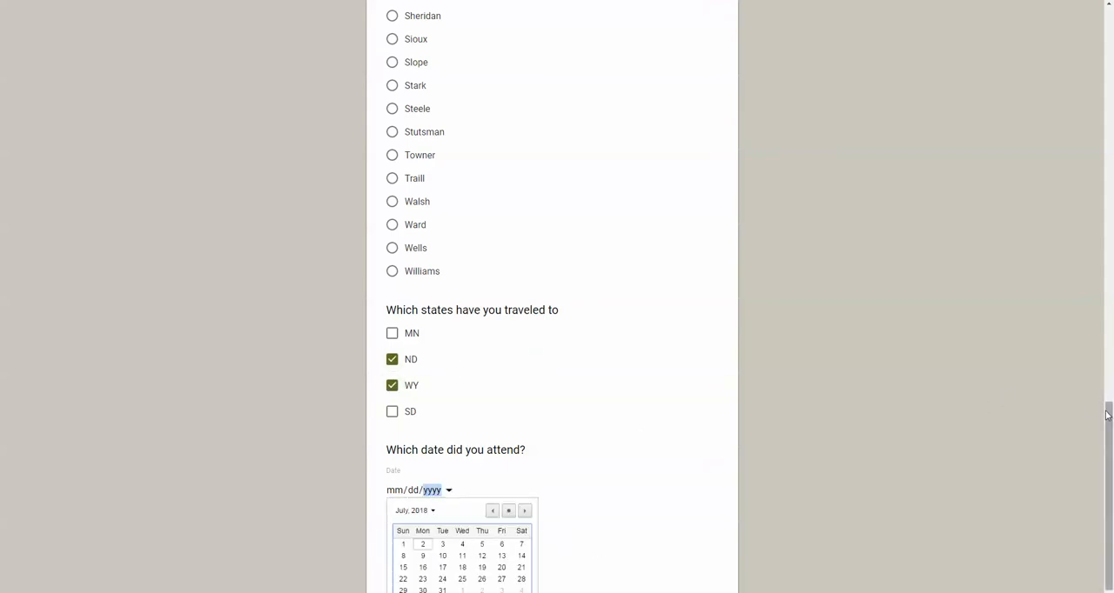
pyautogui.scroll(-3)
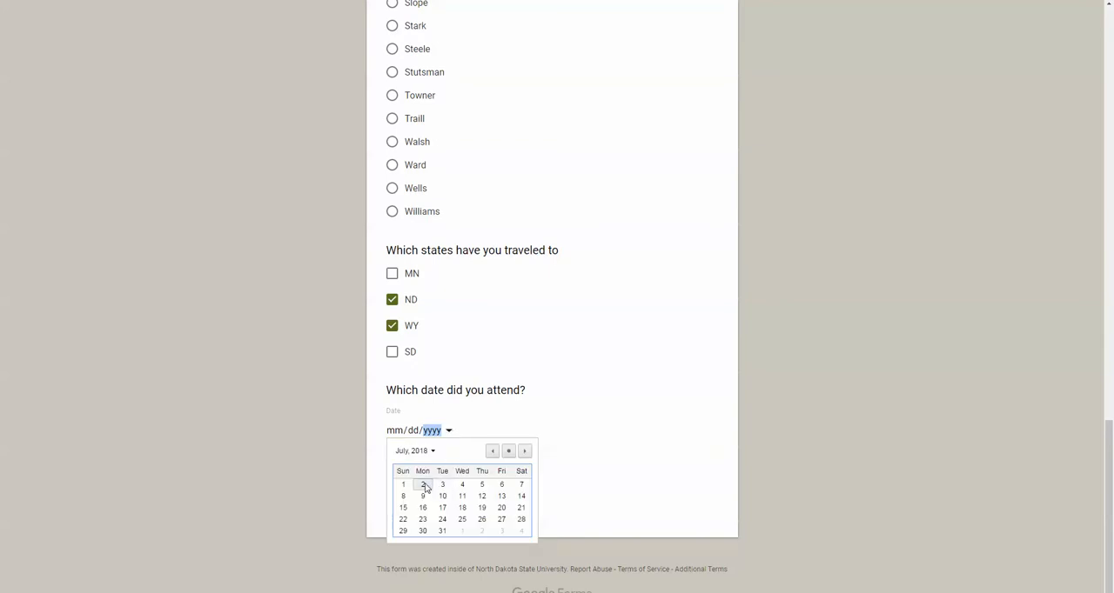
pyautogui.click(421, 483)
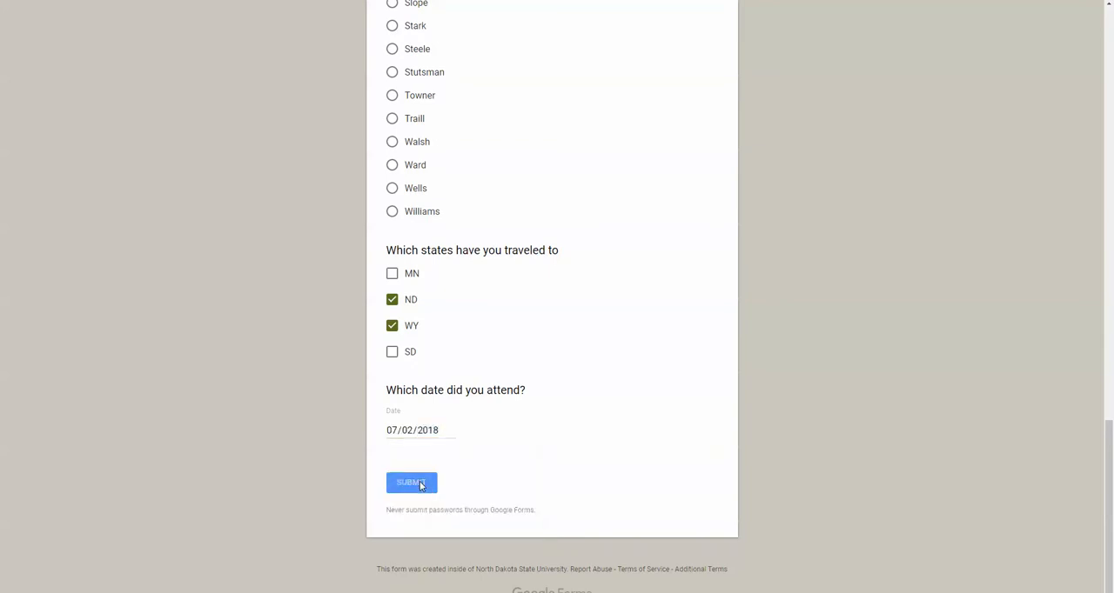
# Submit the test response so the form confirms it was recorded.
pyautogui.click(411, 484)
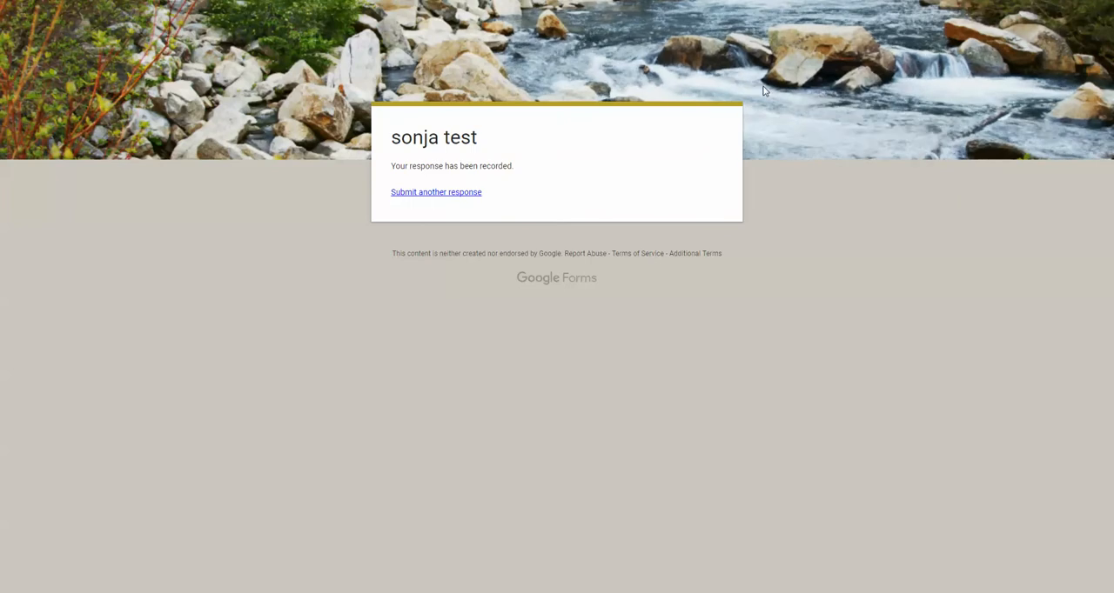
pyautogui.moveTo(943, 278)
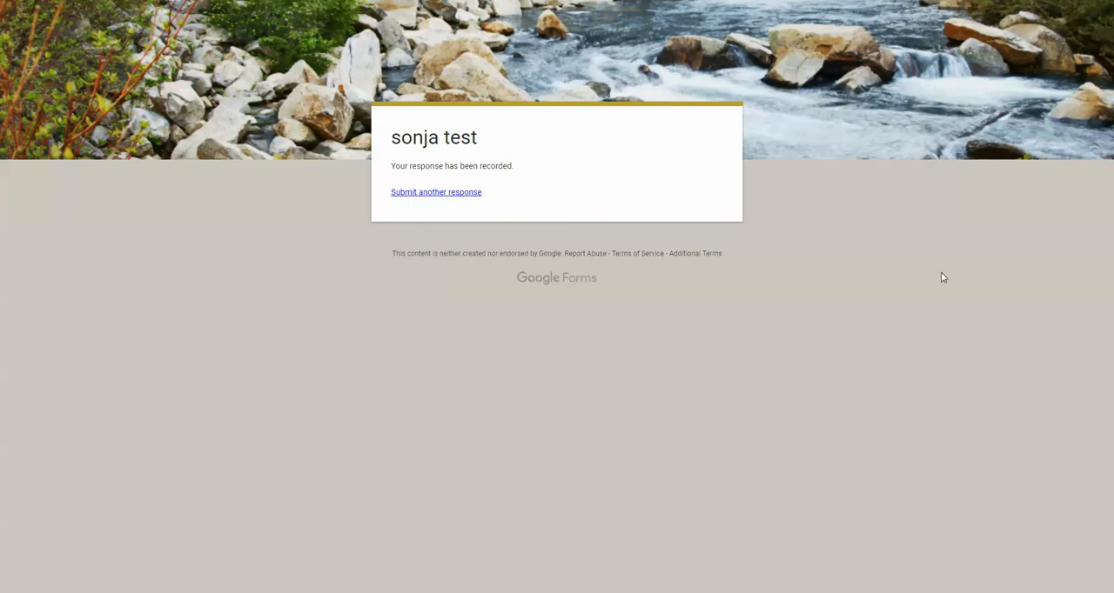